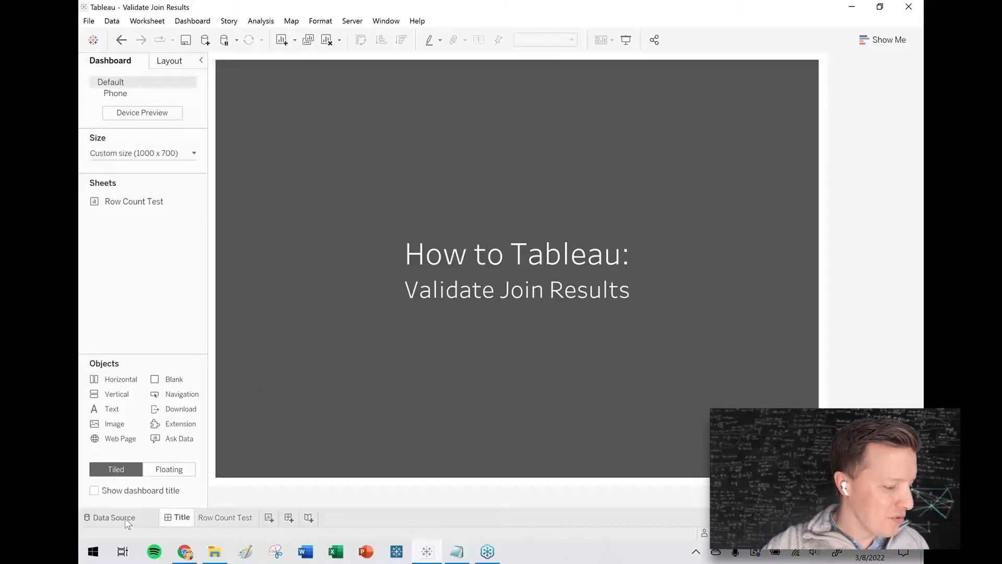
Step: Preview the US State Capitals rows, then open its logical table showing 2 fields and 50 rows
click(114, 518)
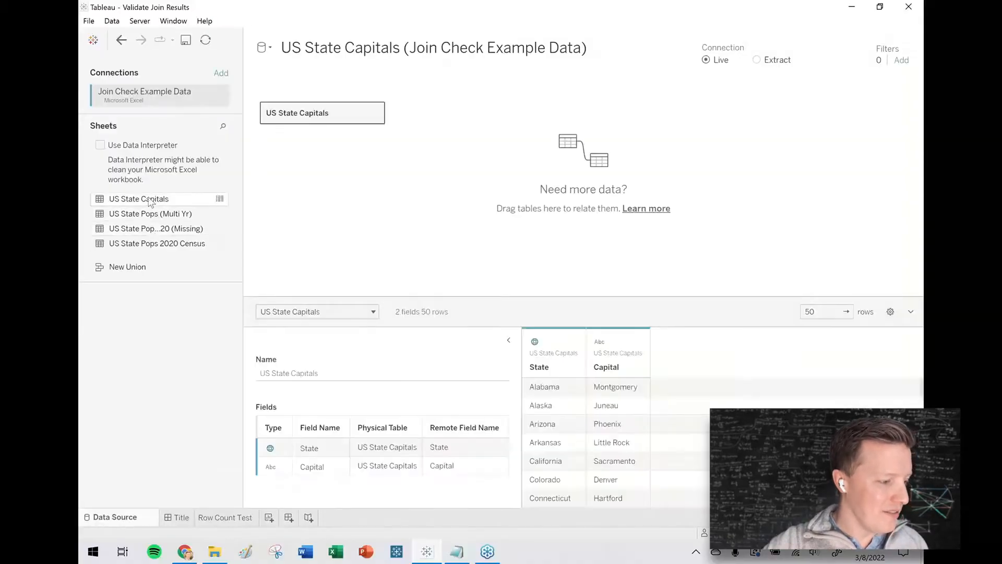
mouse_move(138, 199)
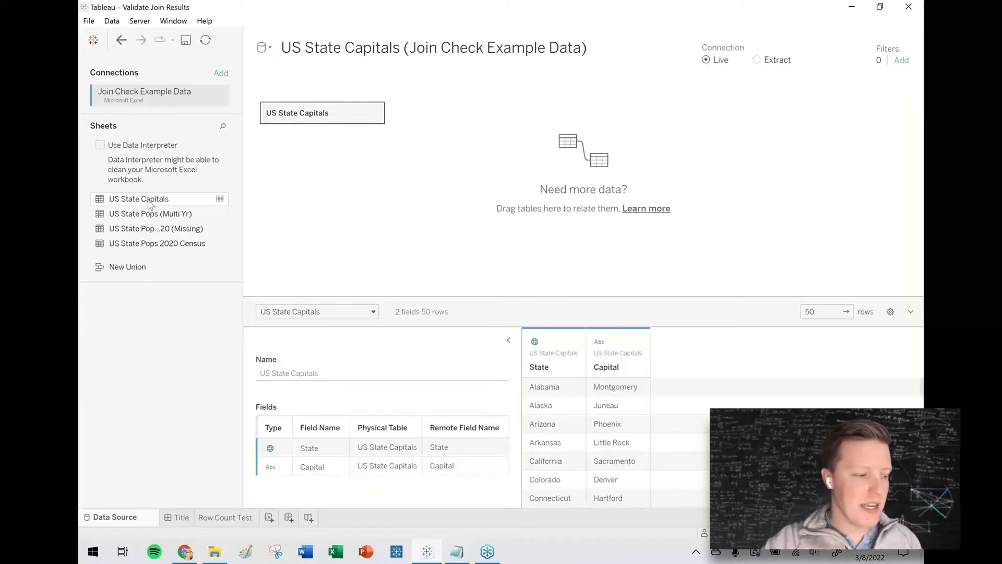
mouse_move(150, 213)
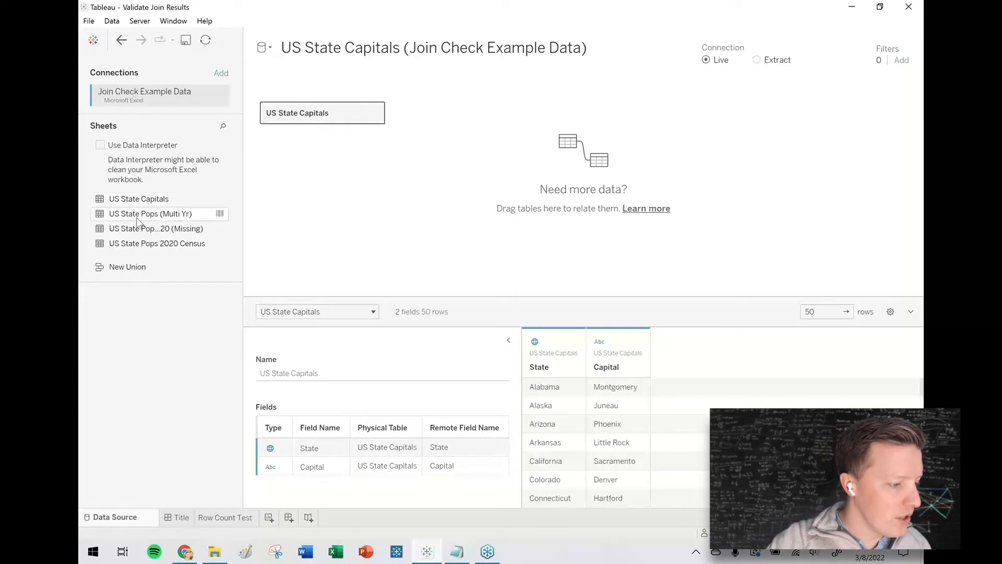
mouse_move(138, 199)
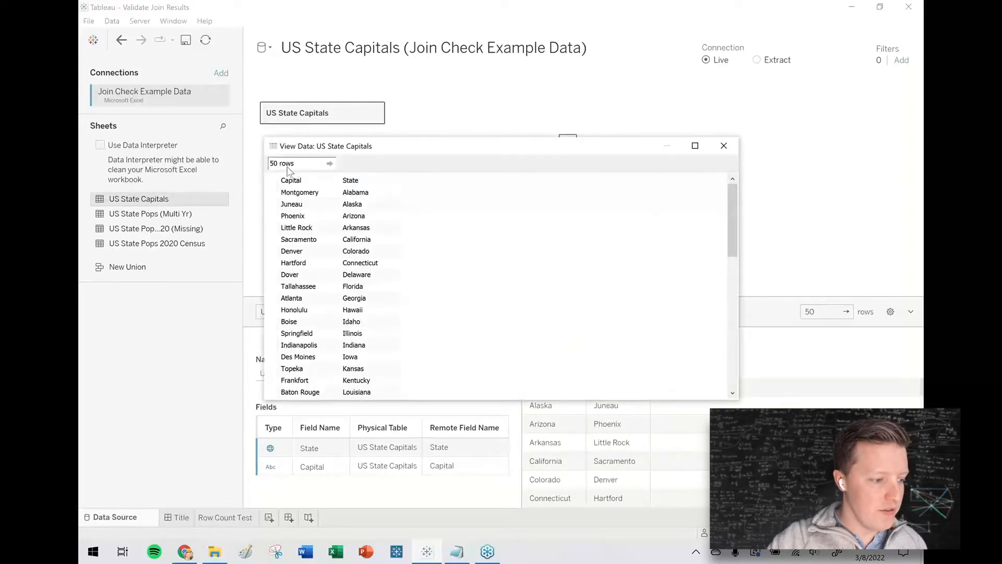
click(355, 192)
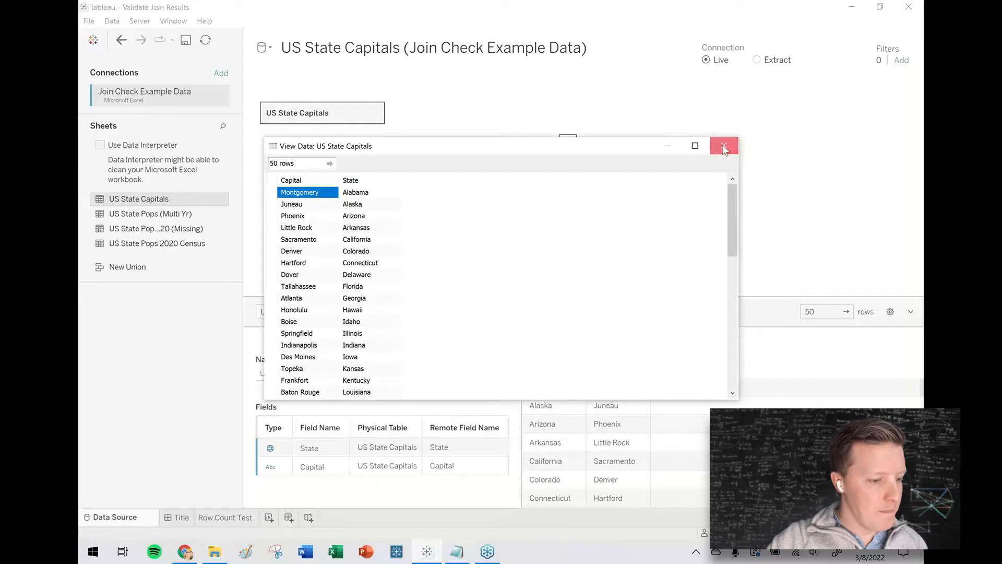
click(724, 146)
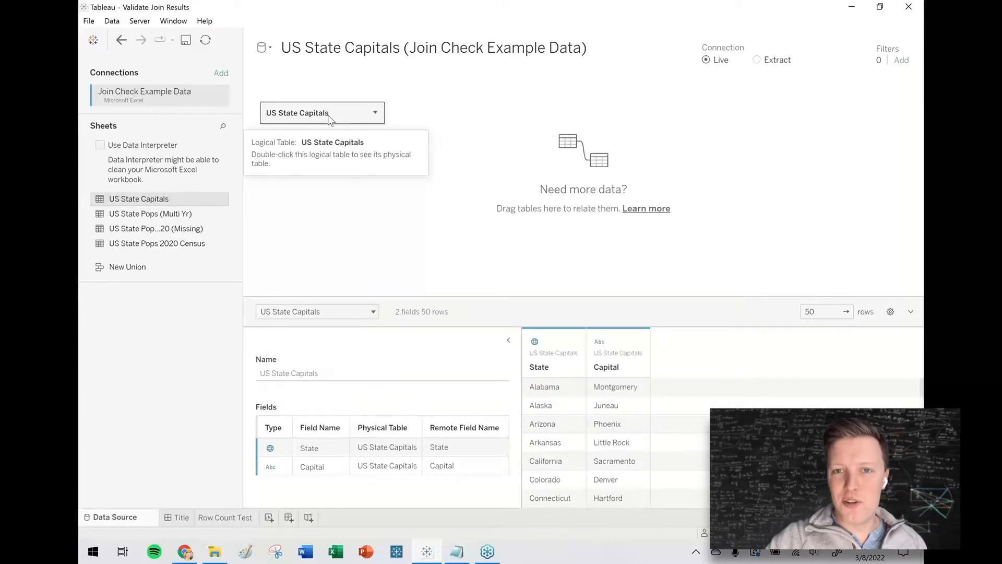
click(375, 112)
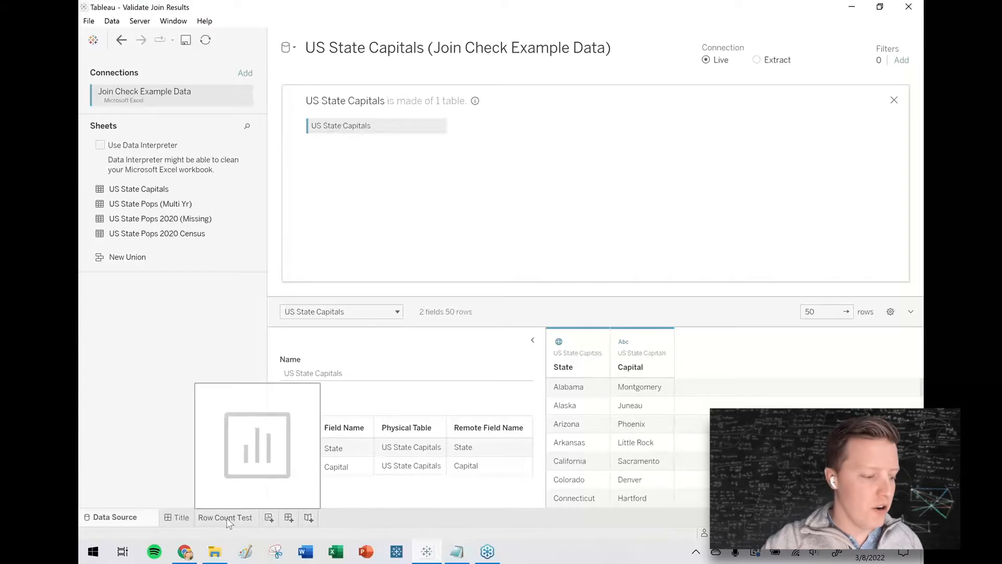
Step: On Row Count Test, create calculated field '1' and show SUM(1) = 50 as text
click(226, 517)
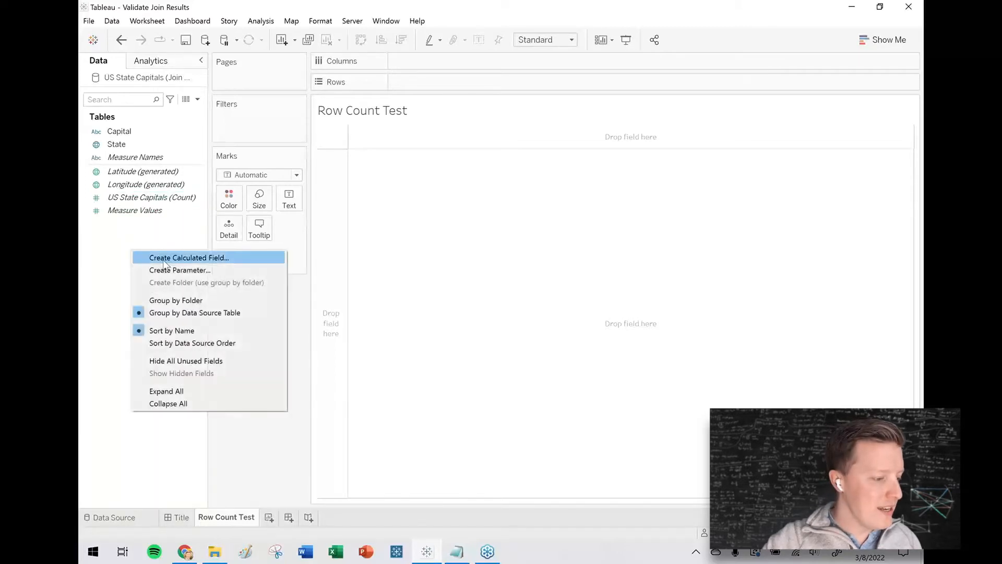
click(189, 257)
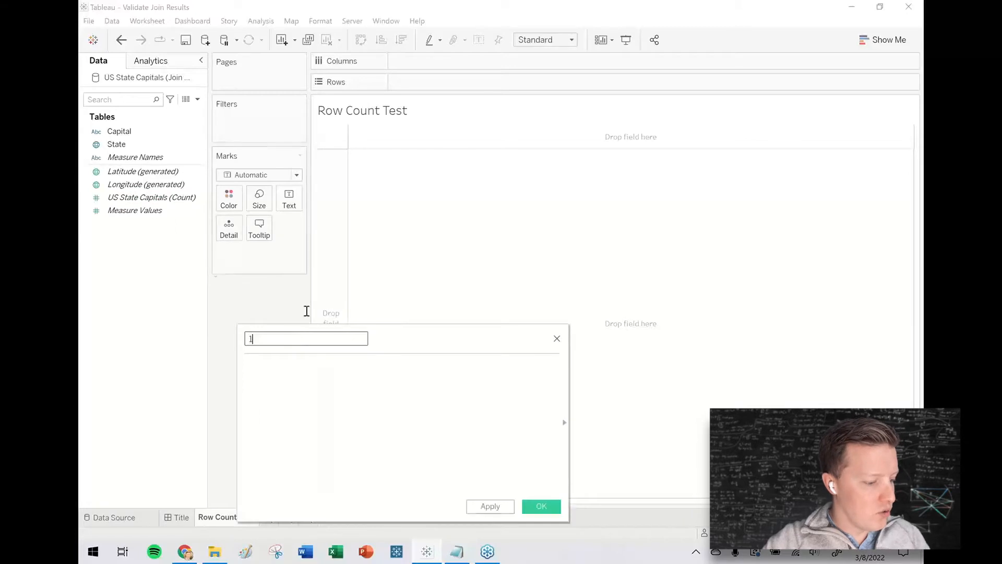
text(1)
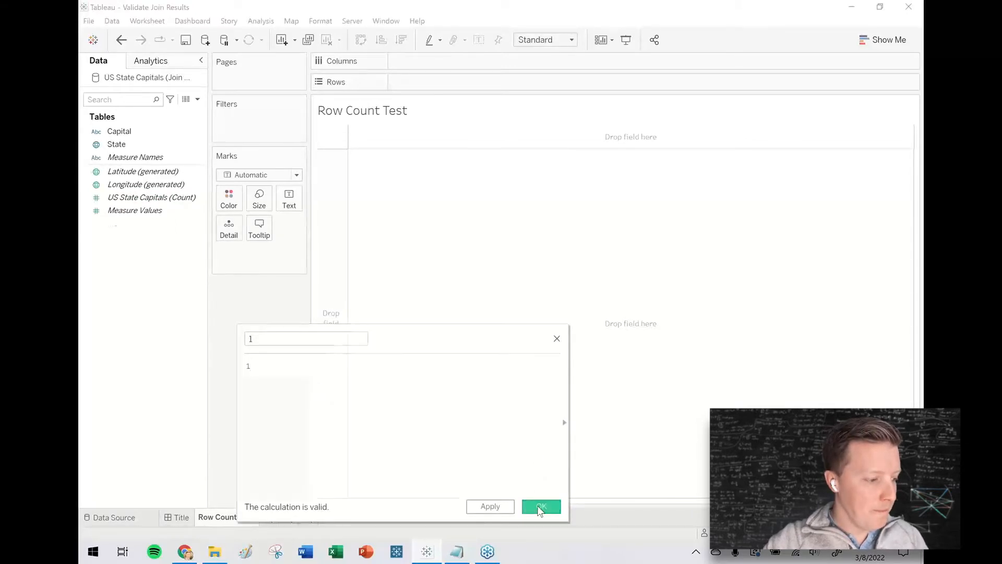
click(541, 506)
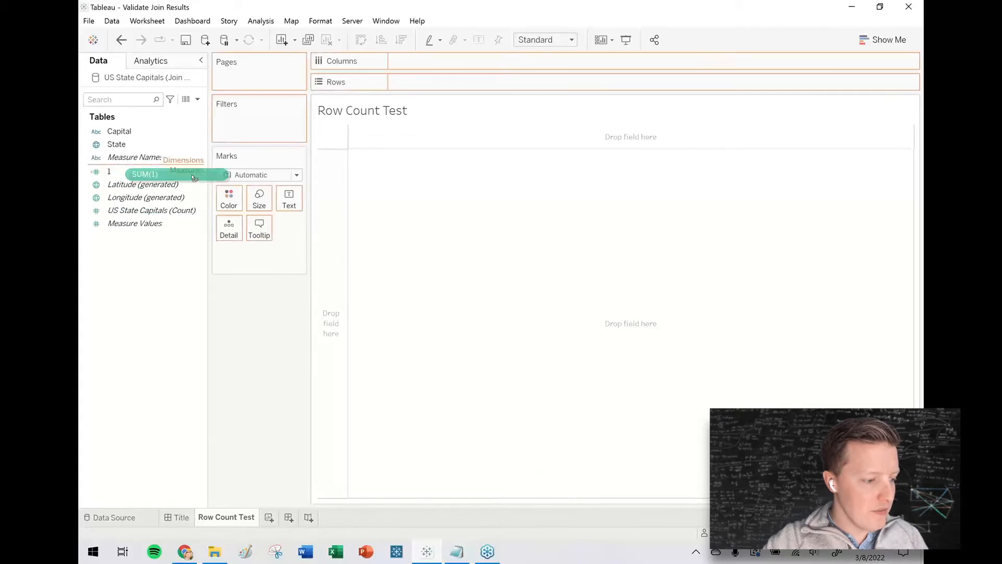
drag(144, 174, 289, 195)
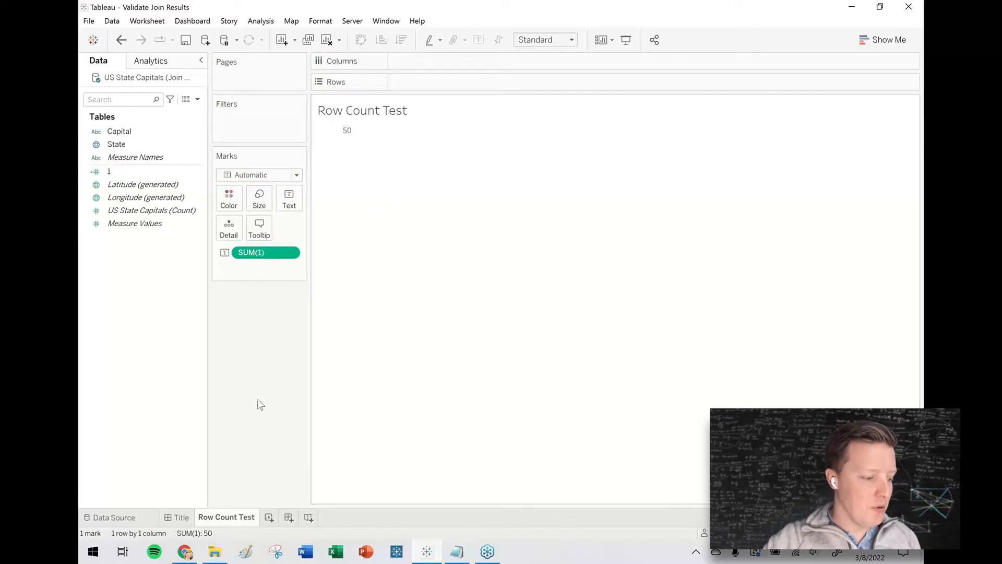
click(115, 517)
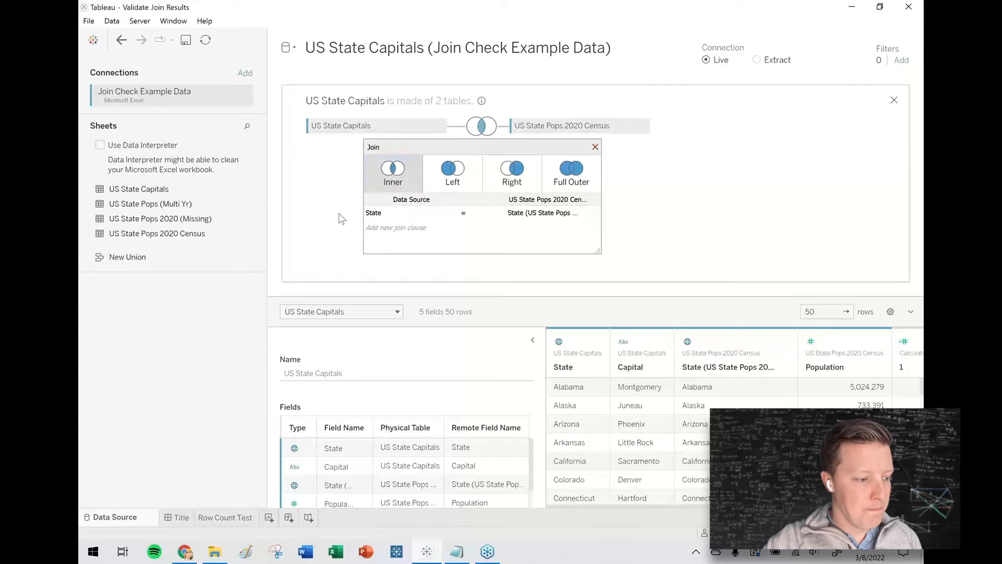
Step: Keep the inner join to US State Pops 2020 Census on State, confirming 50 rows remain
click(225, 517)
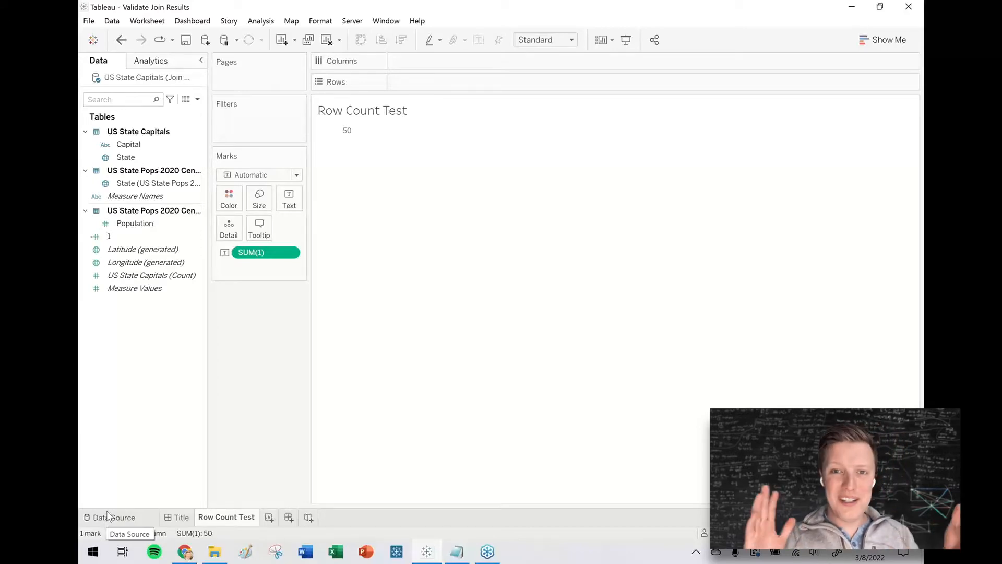
click(116, 517)
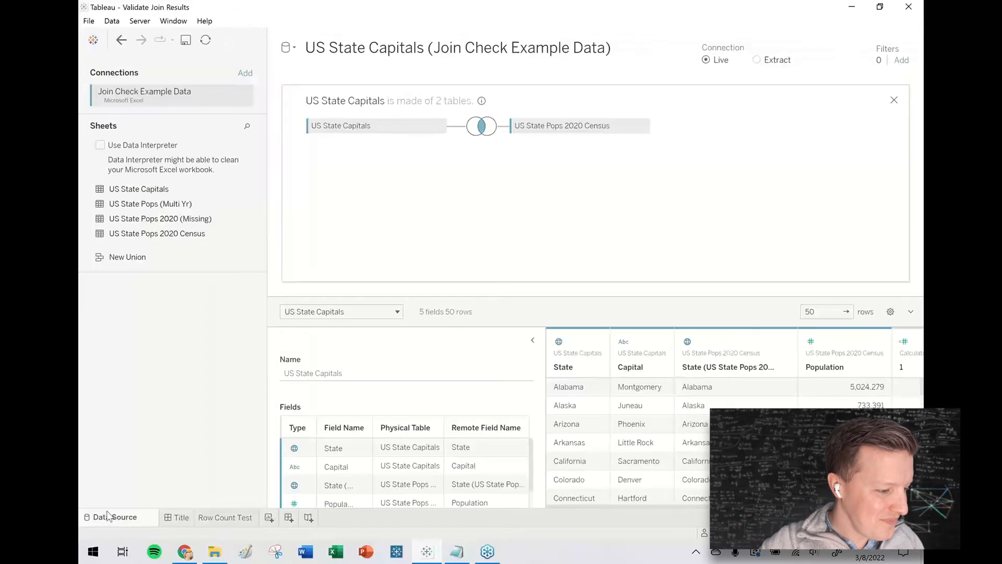
Step: Replace the census table with US State Pops 2020 (Missing), giving 48 rows, plus a blank worksheet
click(643, 125)
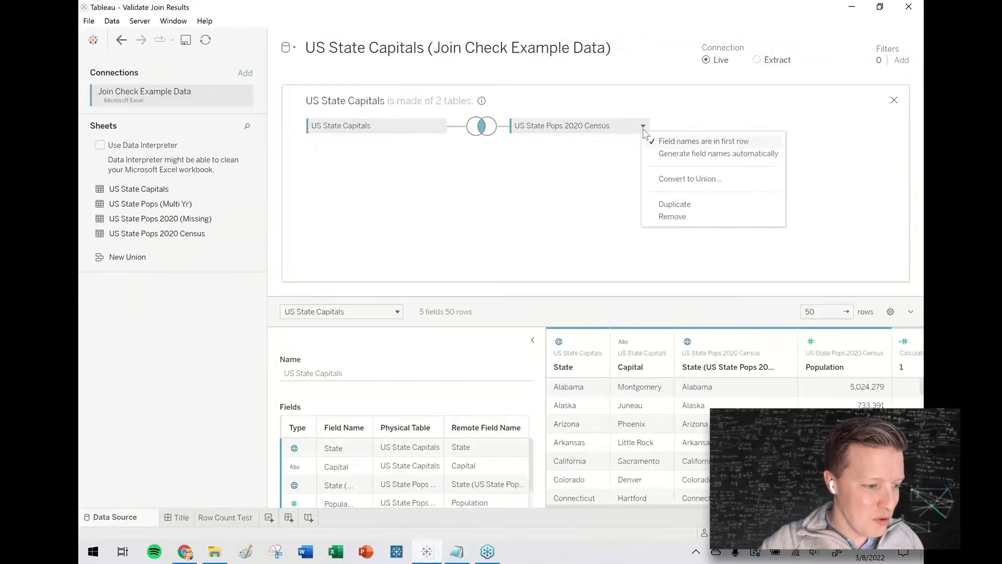
click(204, 211)
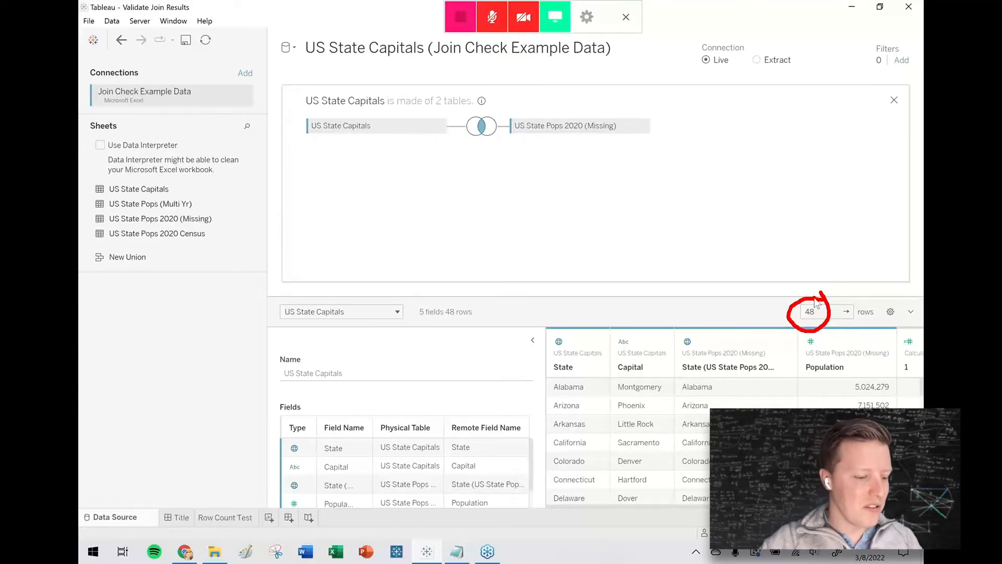
click(225, 518)
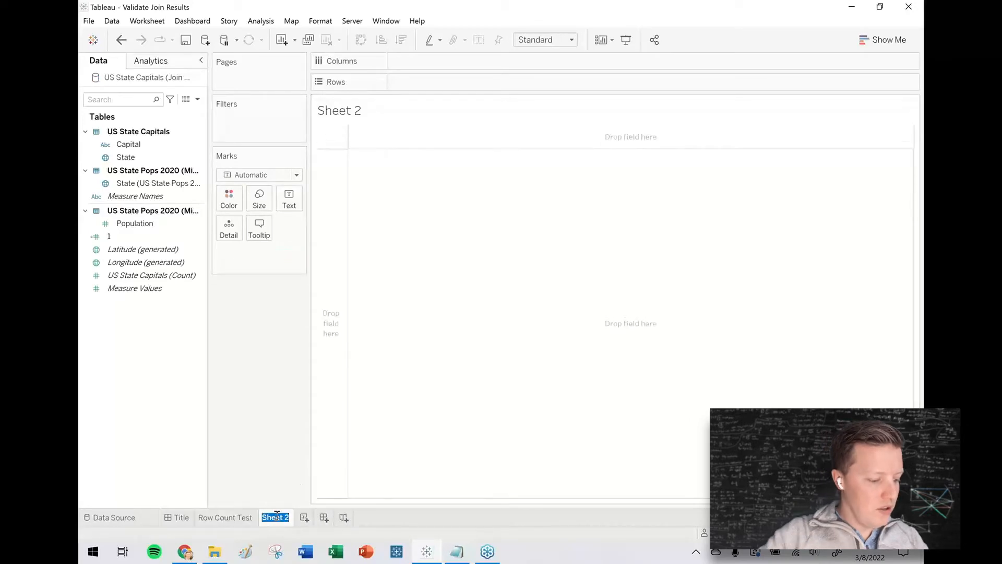
Step: Rename Sheet 2 'Finding Missing Values' and put both State fields on Rows, showing 48 states
text(Finding Missing Values)
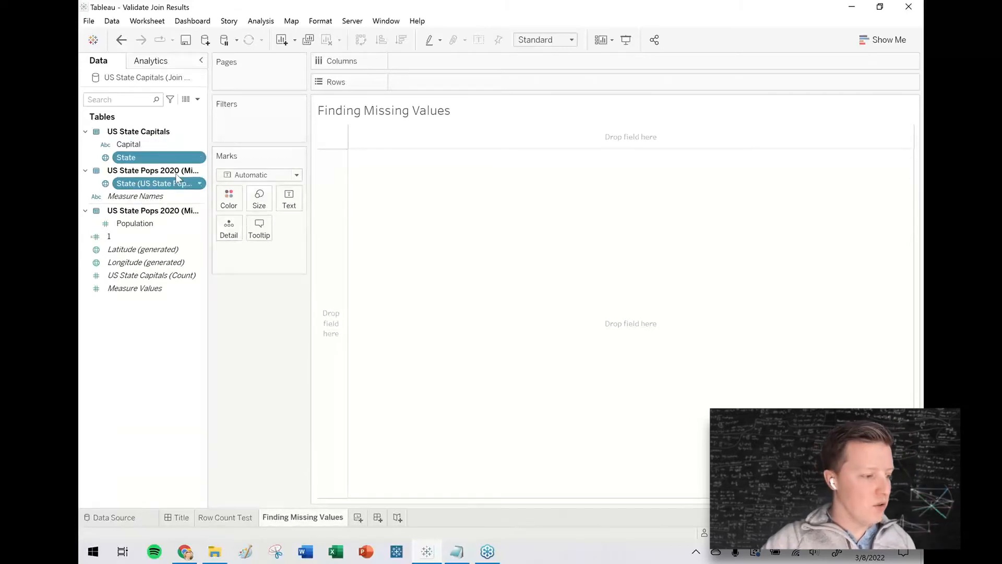
drag(126, 156, 154, 166)
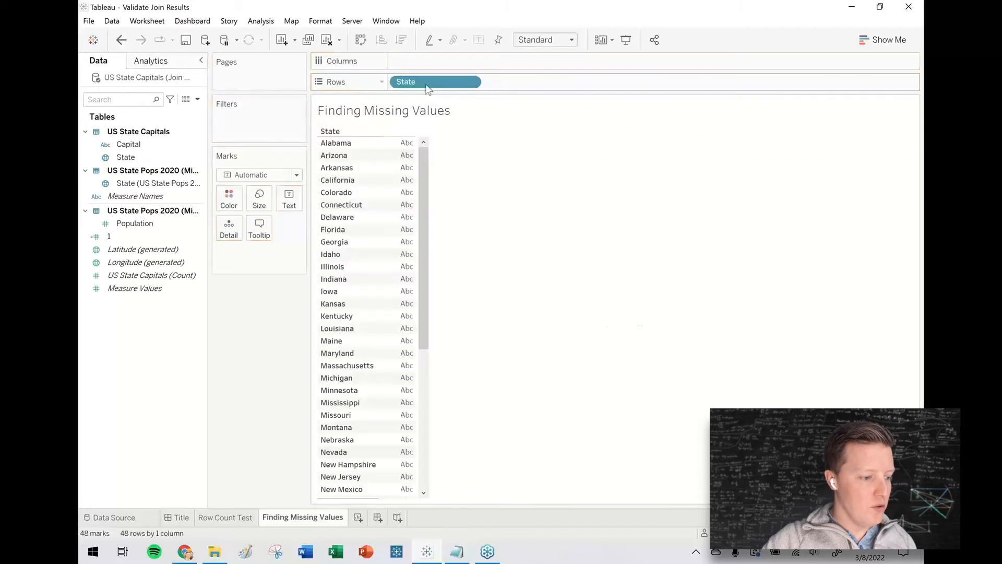
click(157, 184)
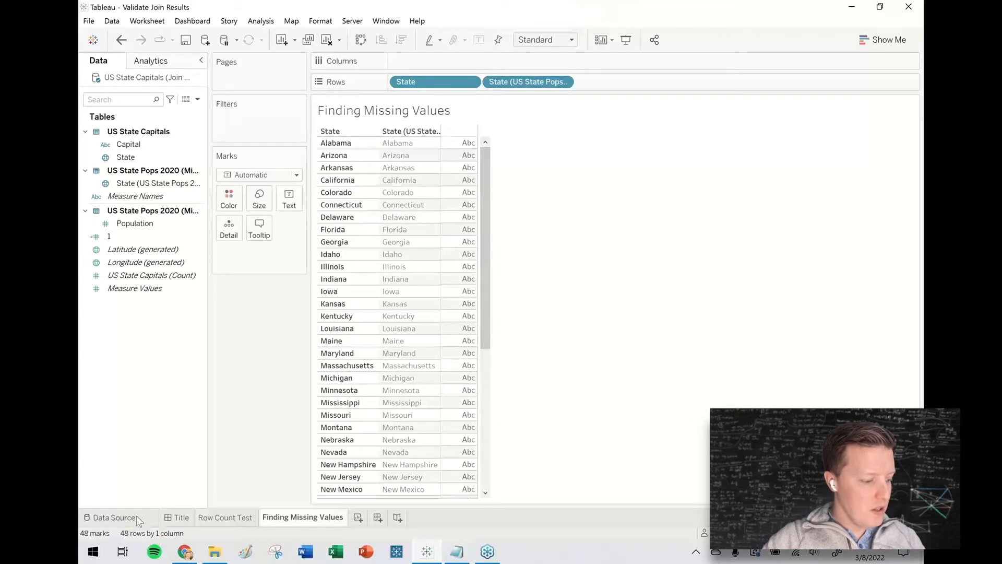
Step: Change the capitals-to-populations join to a Left join and view Finding Missing Values
click(113, 517)
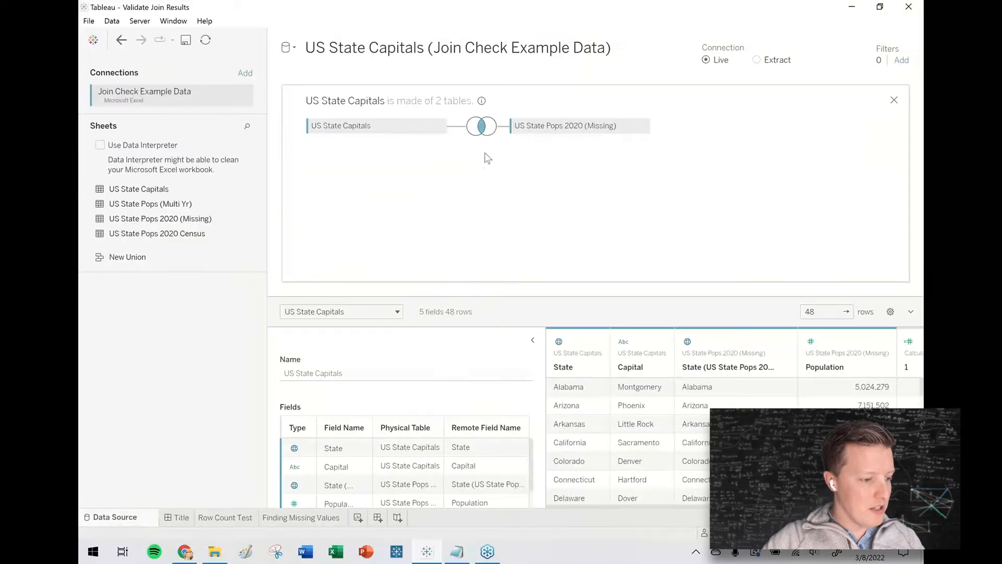
click(482, 125)
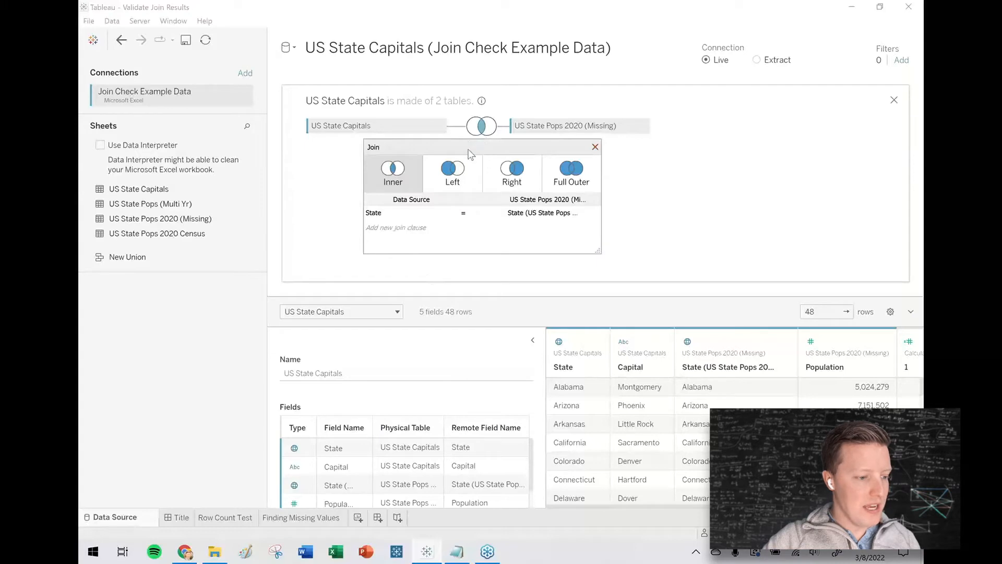
click(452, 173)
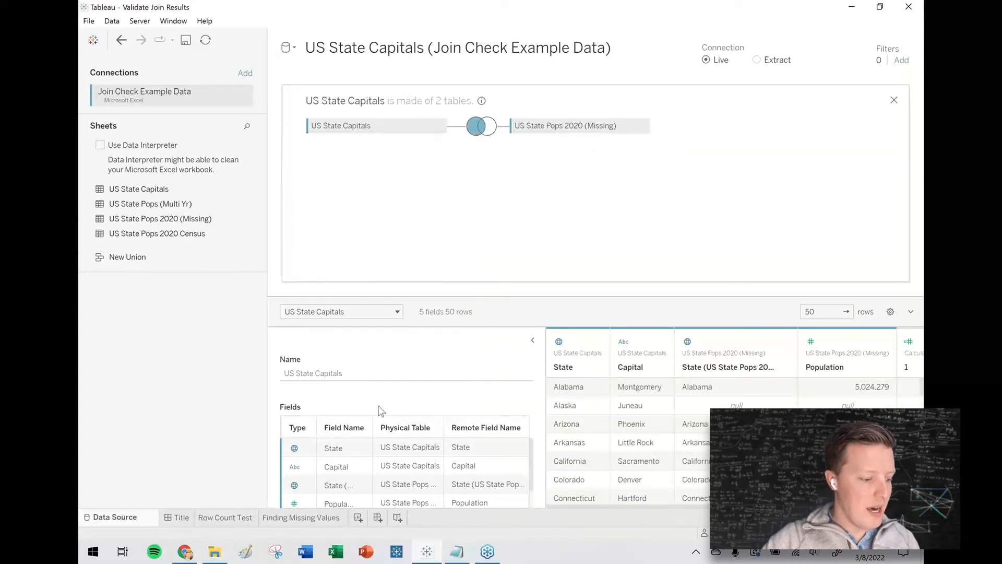
click(303, 517)
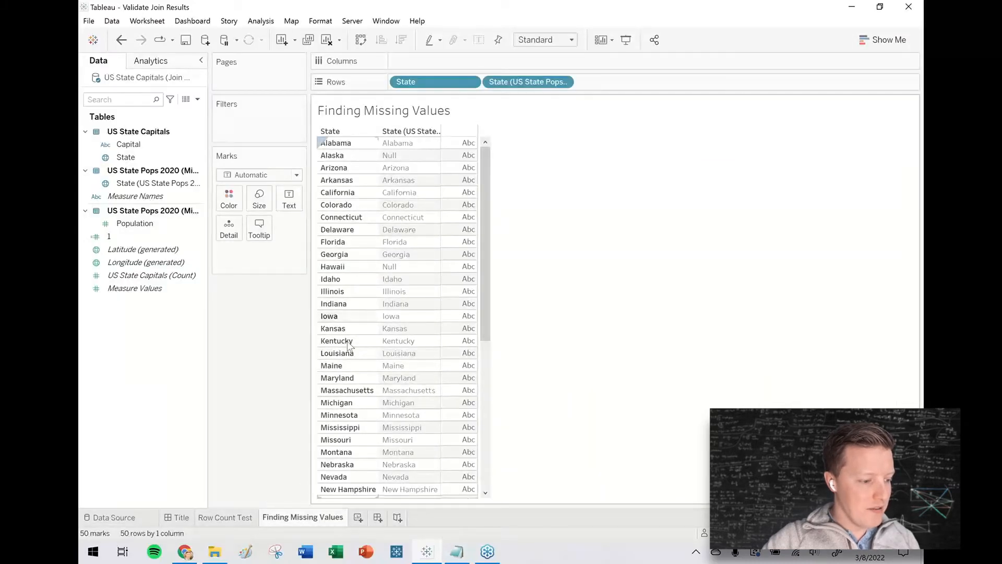
Step: Filter the population table's State to Null only, leaving Alaska and Hawaii
click(390, 266)
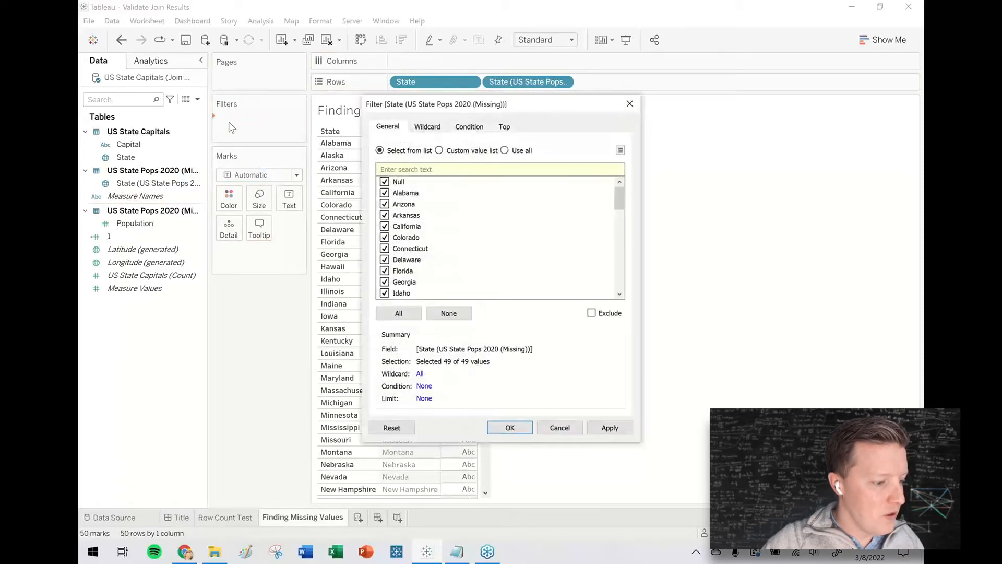
click(448, 313)
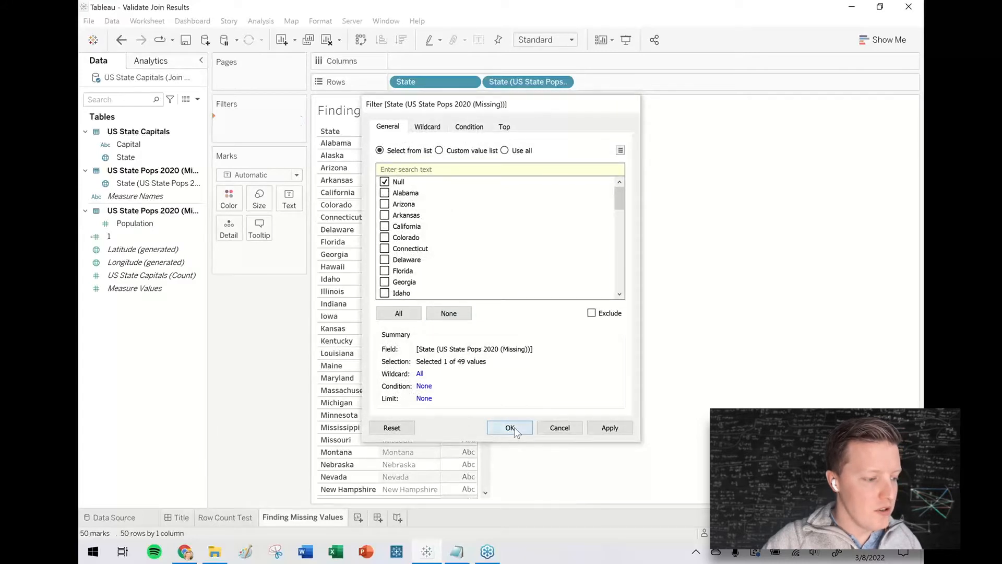
click(509, 428)
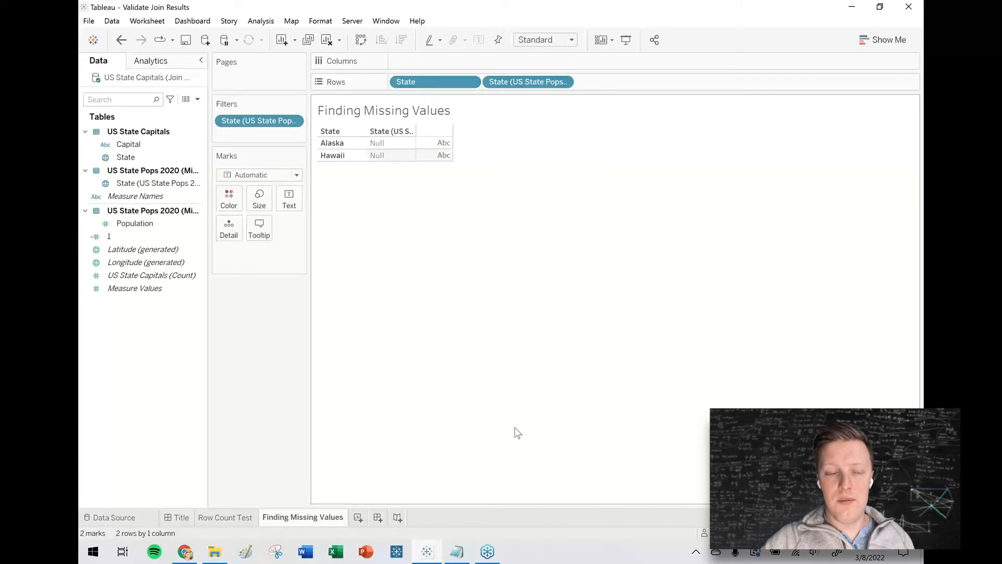
mouse_move(185, 99)
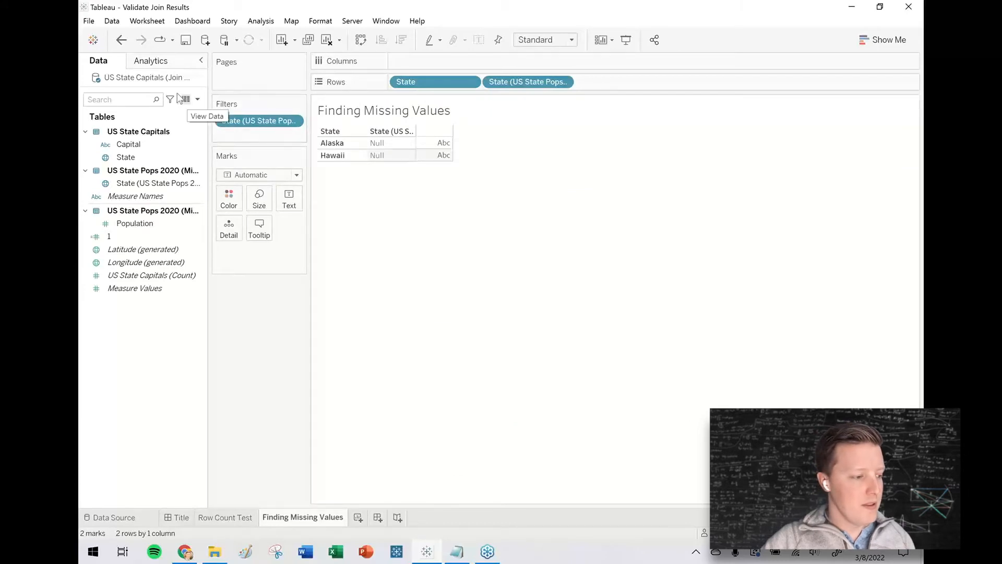
Step: Duplicate the US State Capitals data source, add blank Sheet 3, and open the copy's data source page
right_click(144, 76)
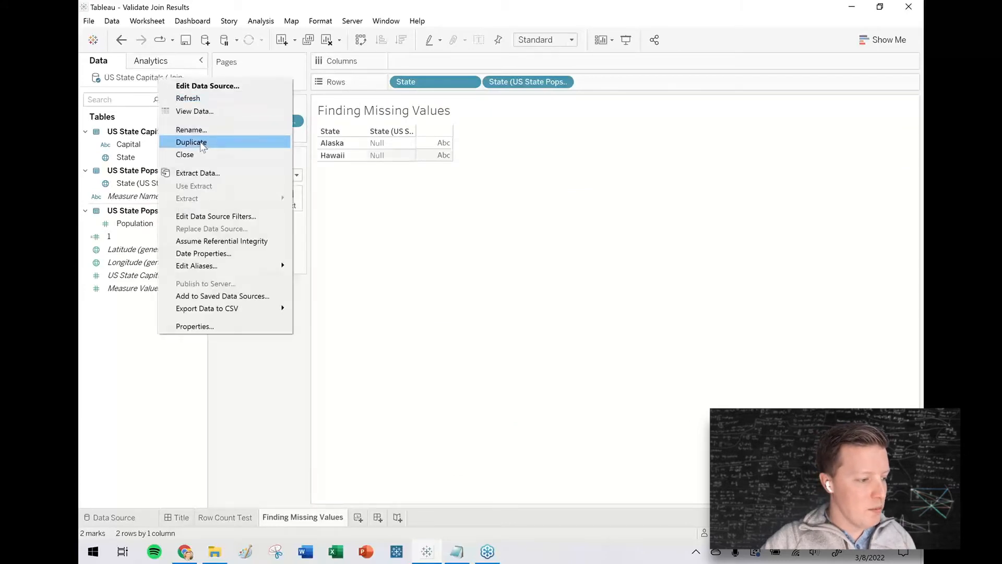
click(191, 141)
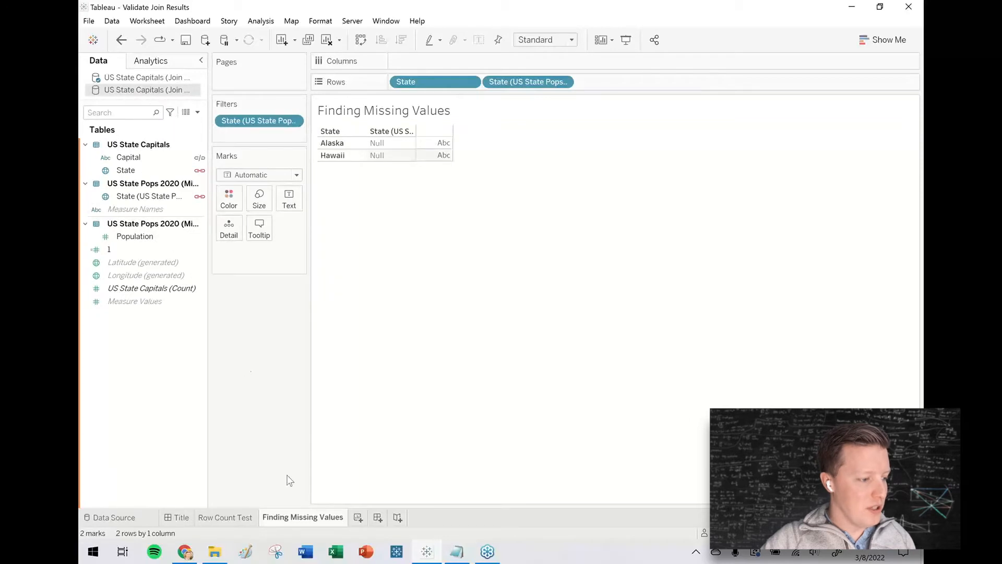
click(392, 517)
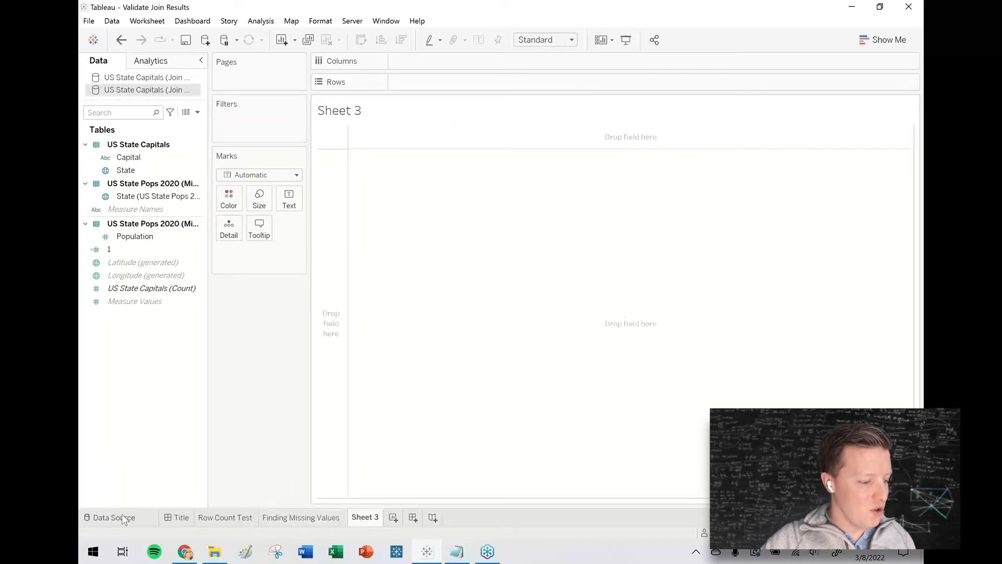
click(114, 517)
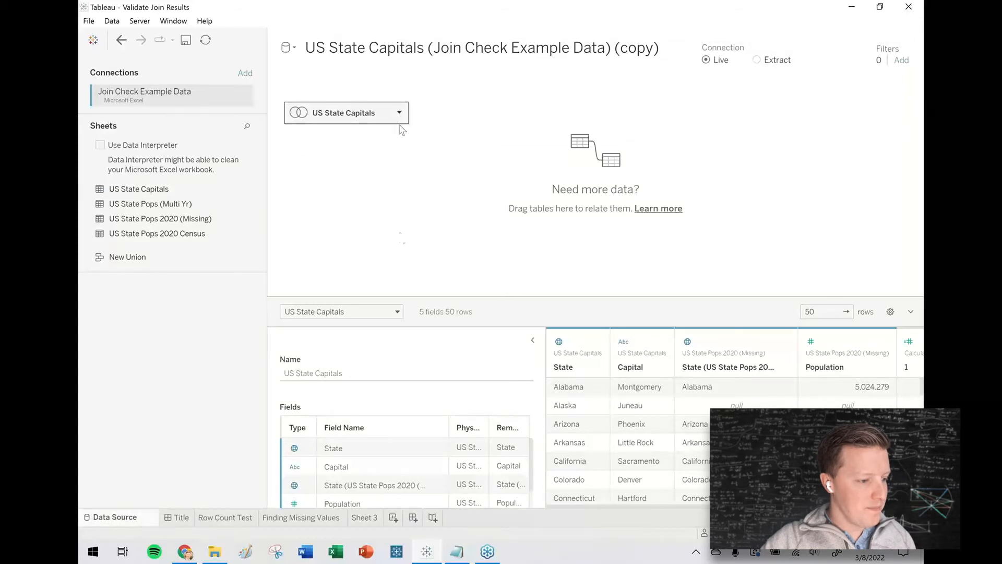
Step: Join the copied source's capitals to US State Pops (Multi Yr), yielding 150 rows
click(399, 113)
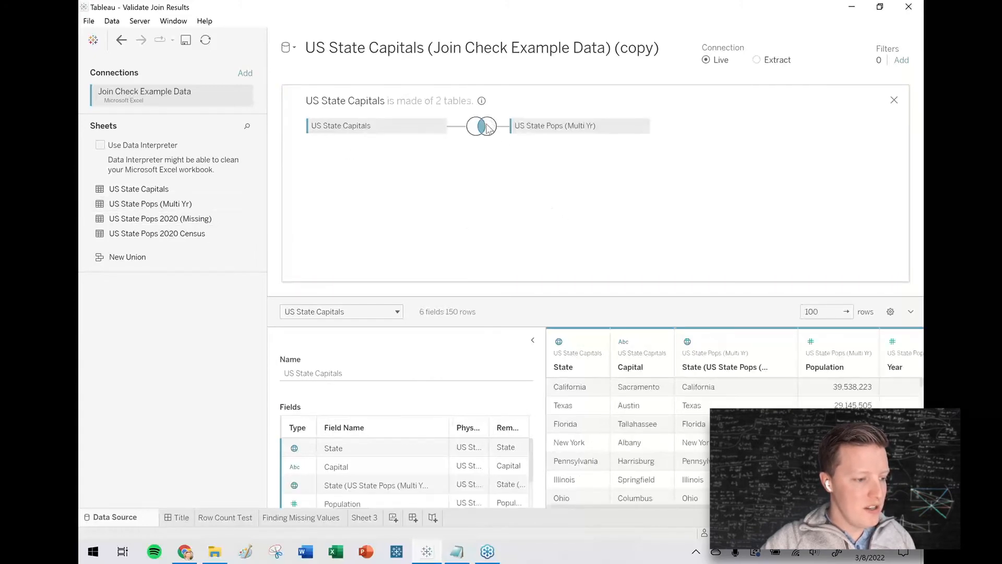
click(480, 125)
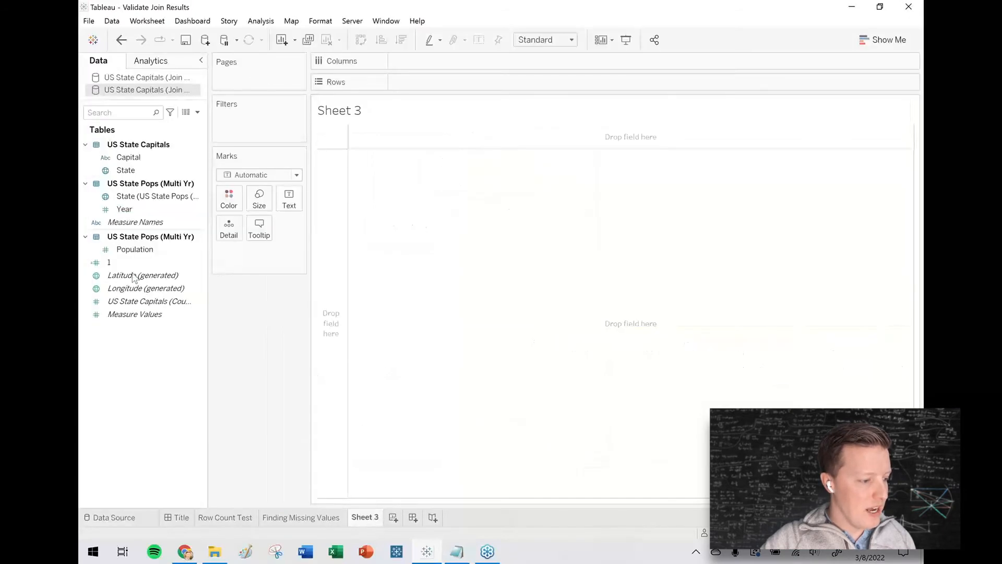
Step: Show SUM(1) = 150 as text on the Row Count x2 sheet and add blank Sheet 4
click(111, 263)
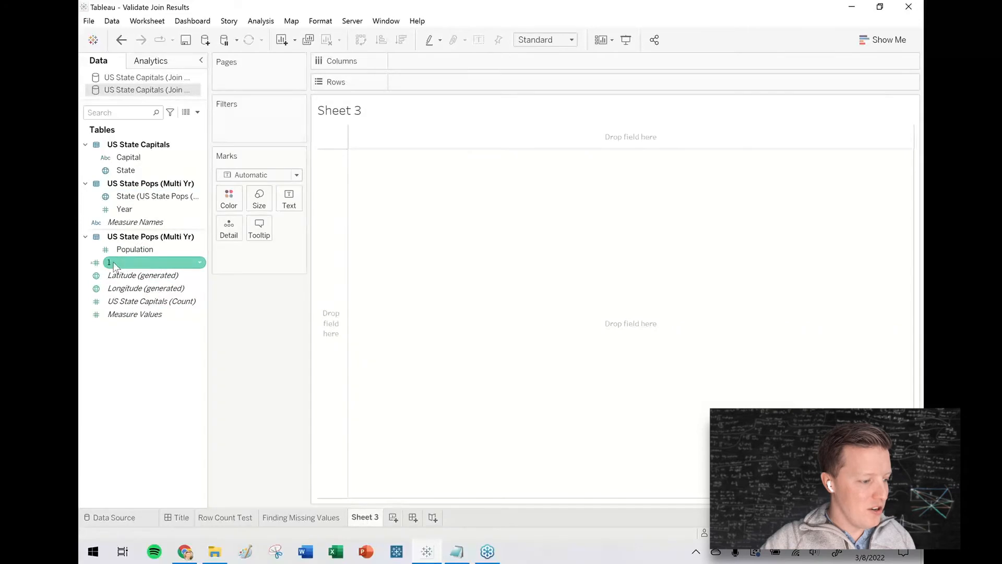
drag(112, 262, 259, 252)
text(Row Count x2)
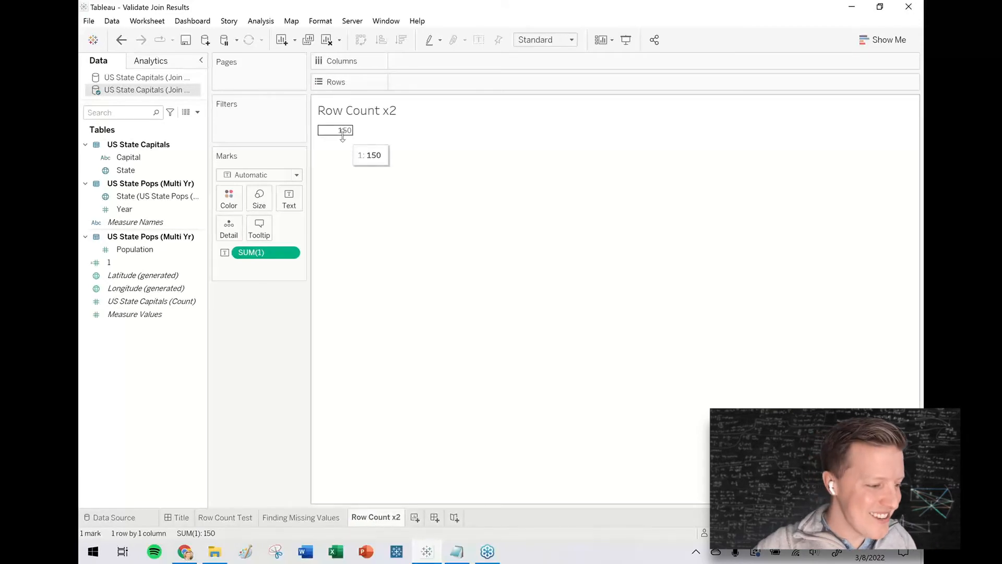
click(450, 518)
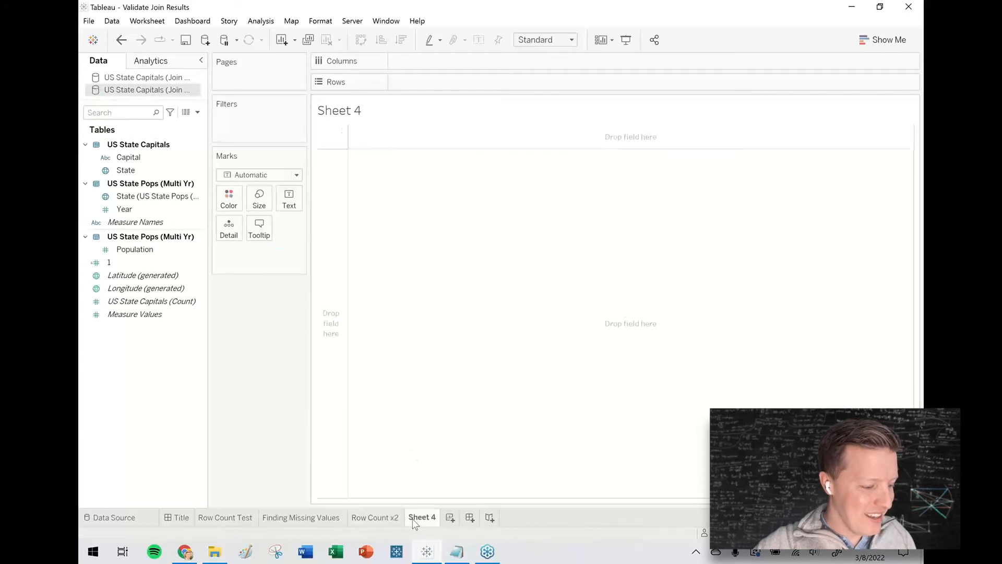
Step: List the states as rows on Sheet 4 with summed population, then return to the data source
click(125, 169)
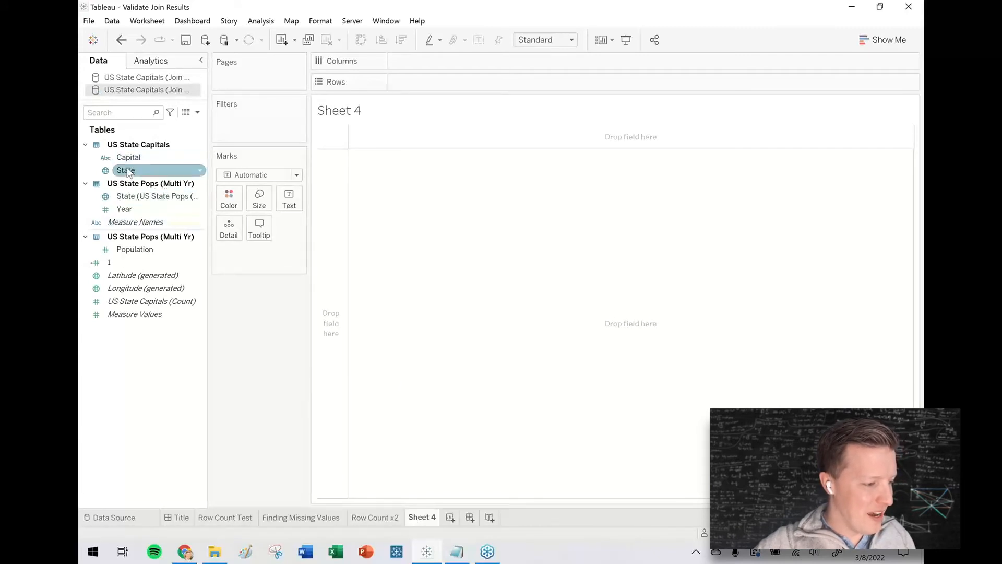
drag(125, 169, 435, 82)
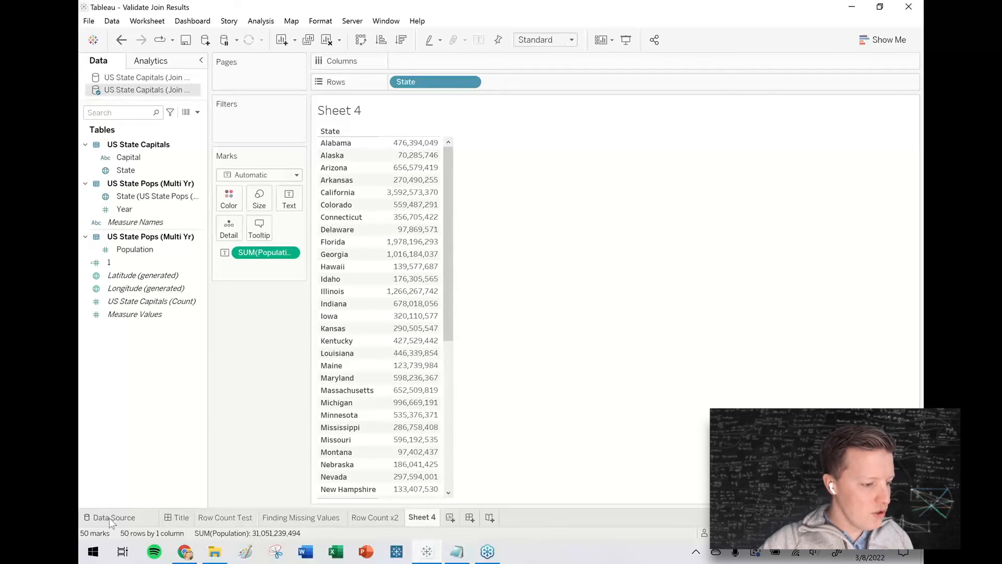
click(112, 518)
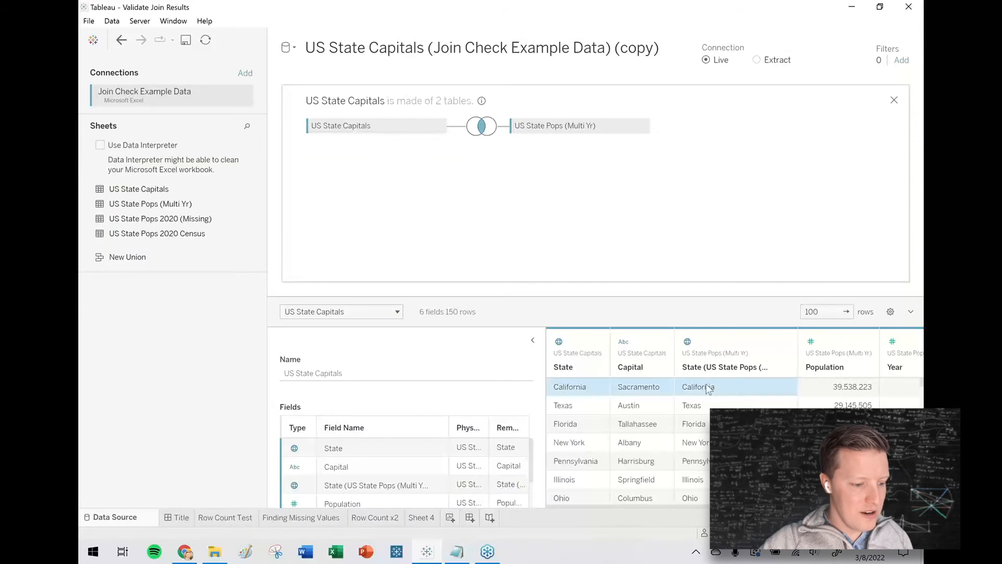
Step: Add a row count beside each state's population on Sheet 4, showing 3 per state
click(419, 517)
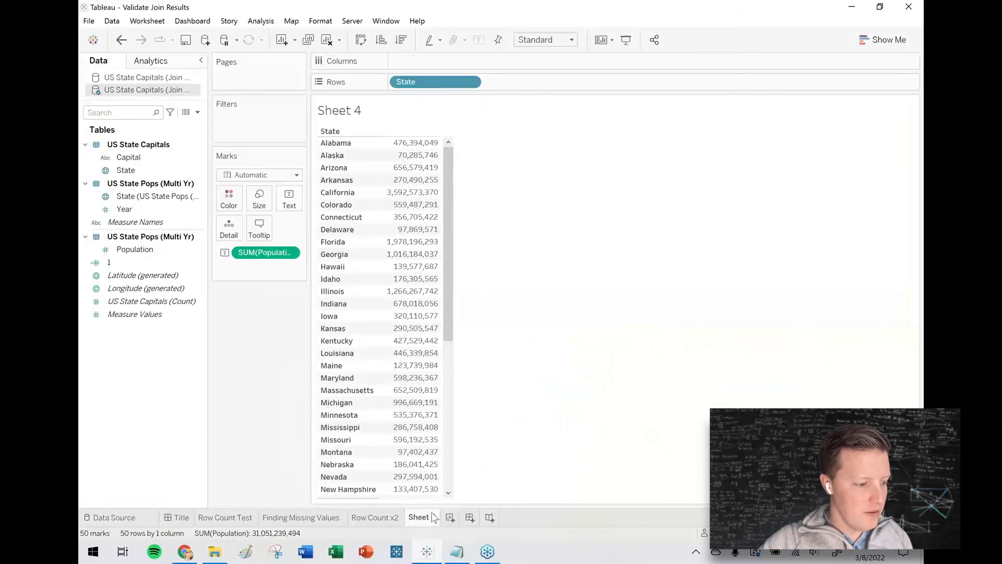
click(109, 262)
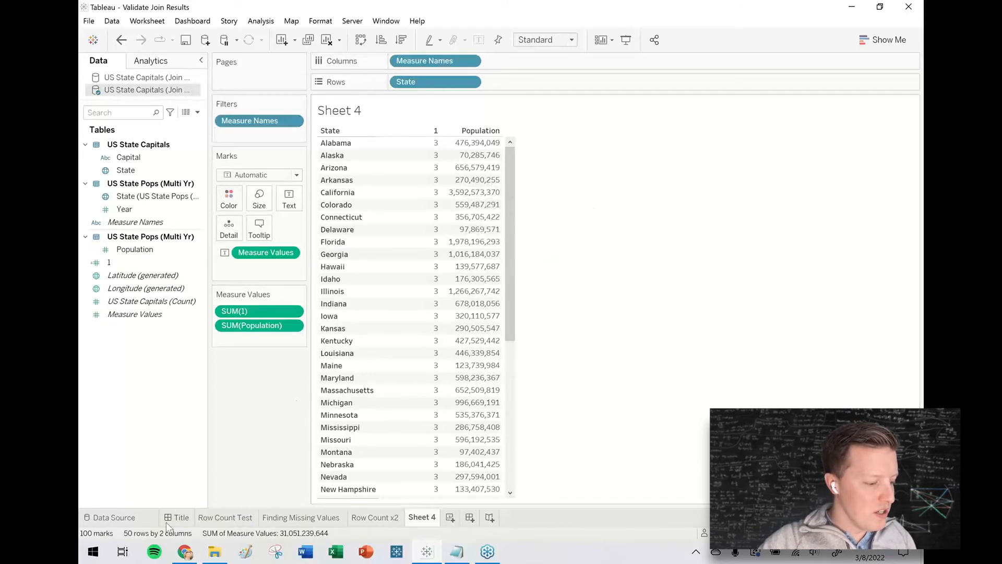
click(114, 518)
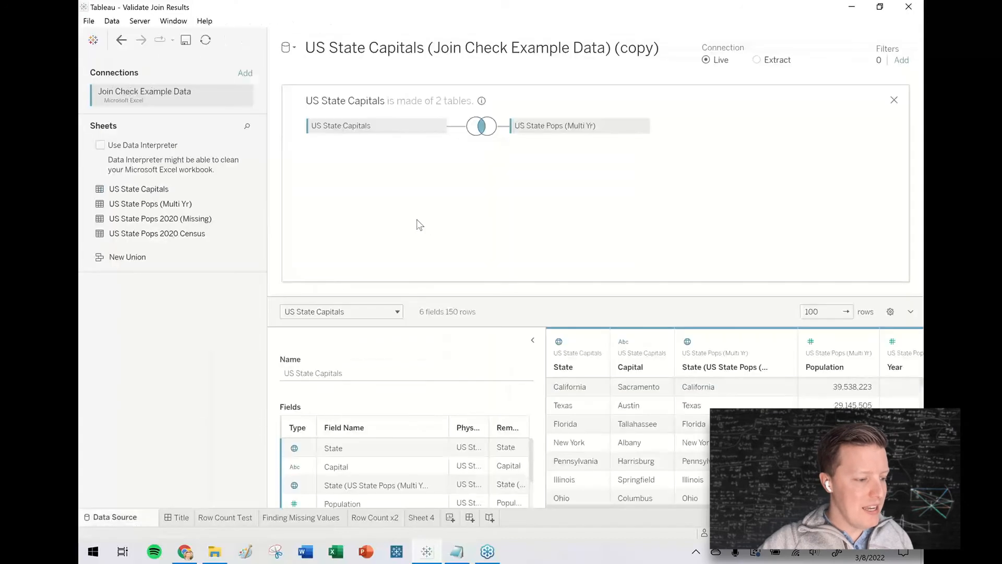
Step: Review the inner join of US State Capitals and US State Pops on State = State
click(482, 126)
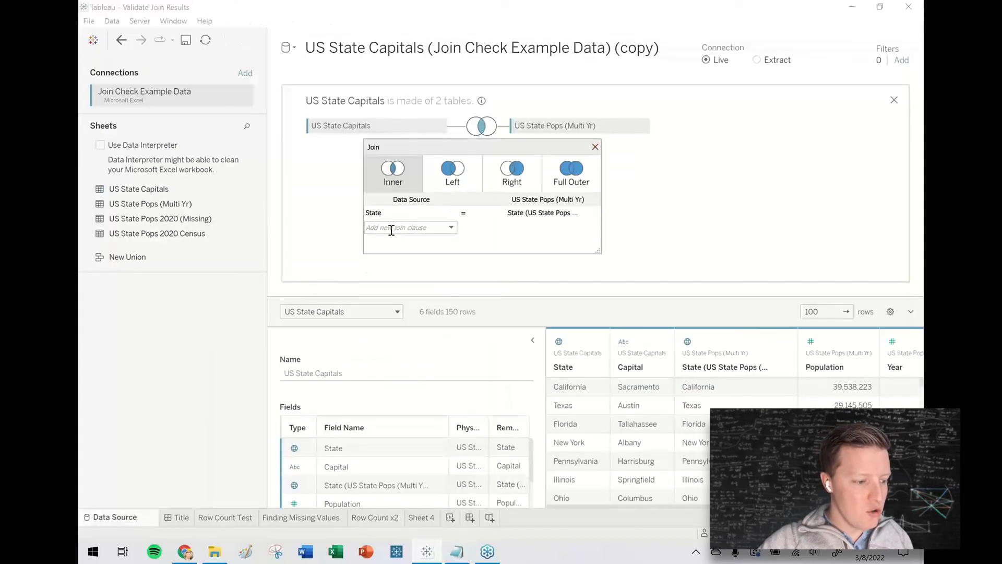
click(410, 227)
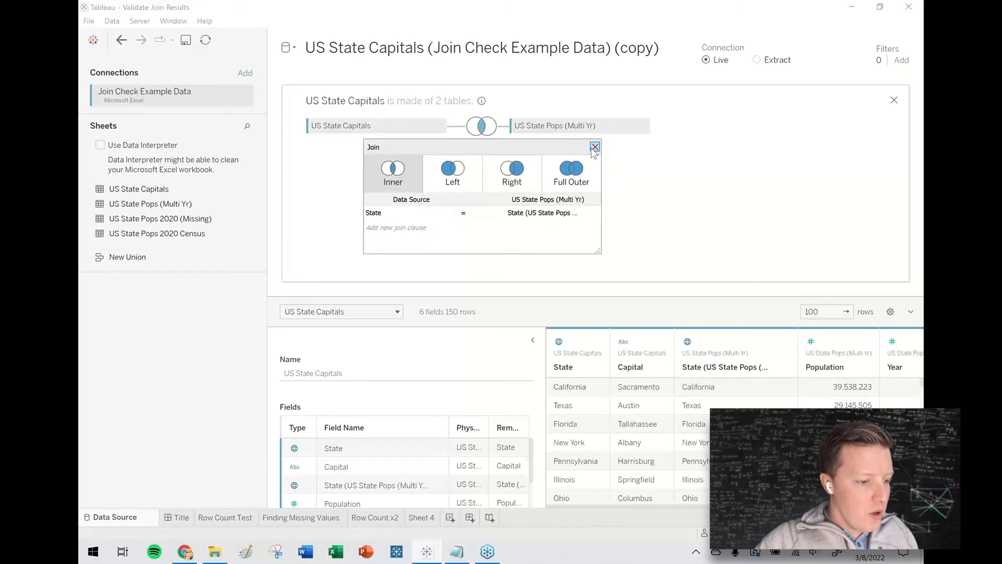
click(594, 147)
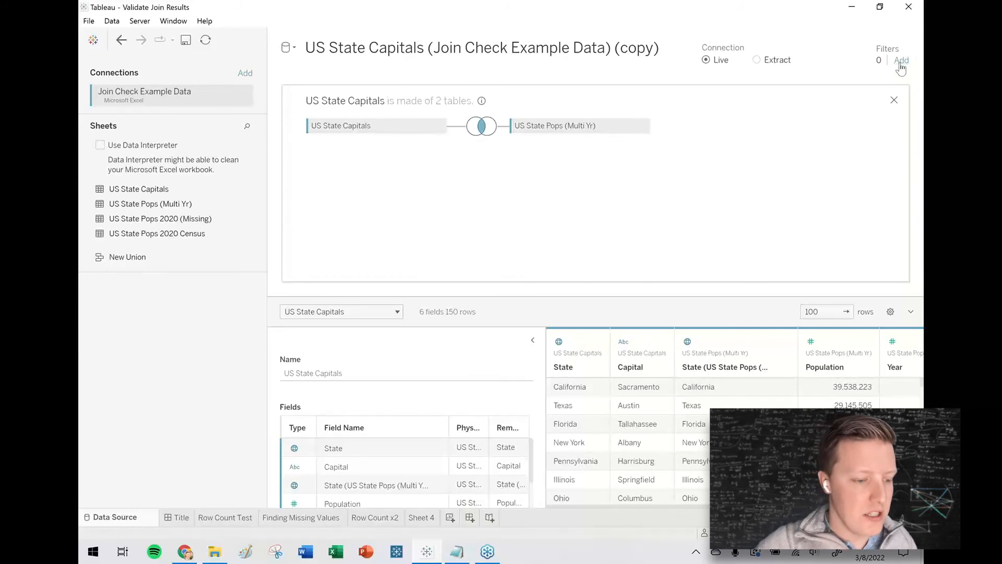
Step: Begin a data source filter on Year, then cancel the 2010–2020 range filter
click(902, 59)
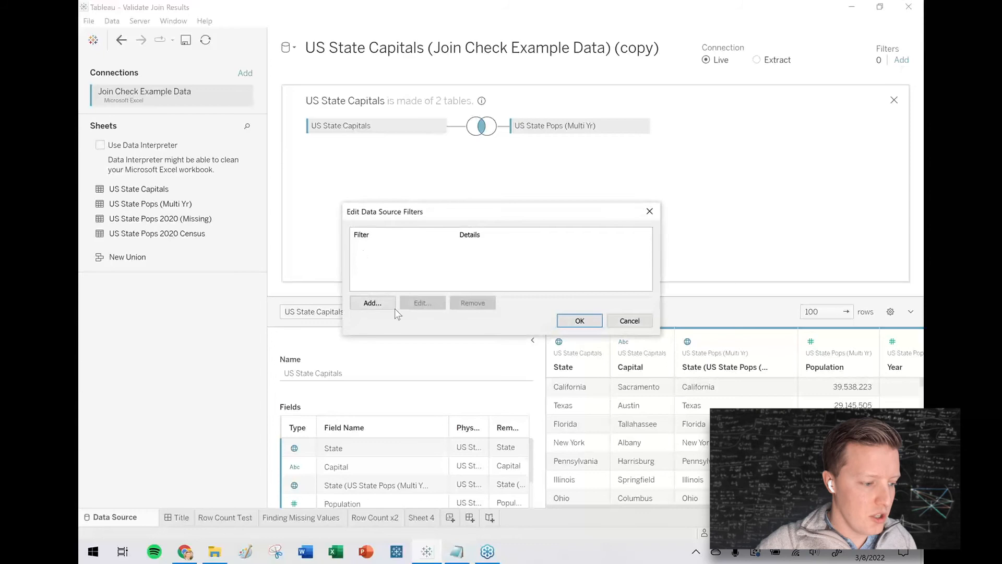
click(372, 303)
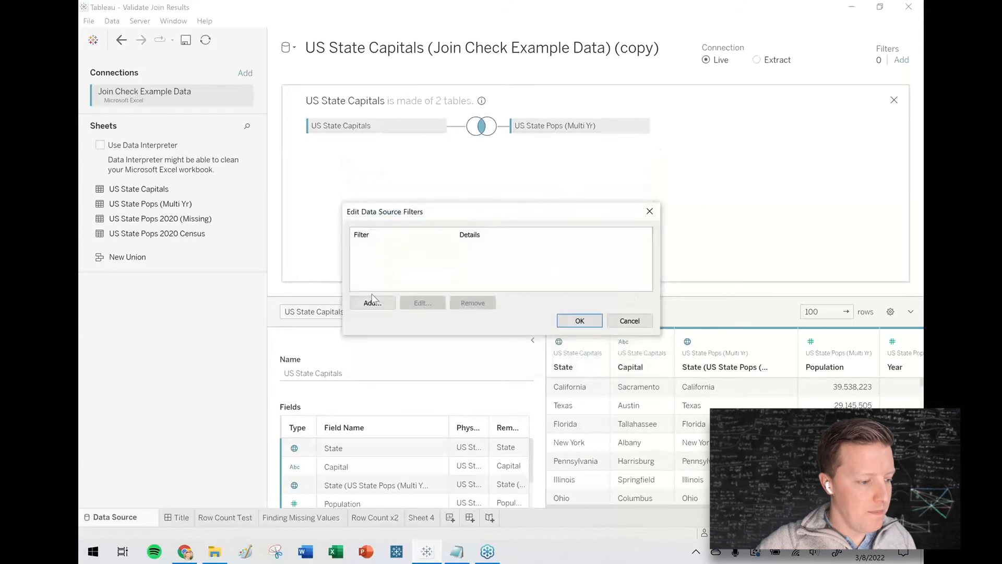
click(372, 302)
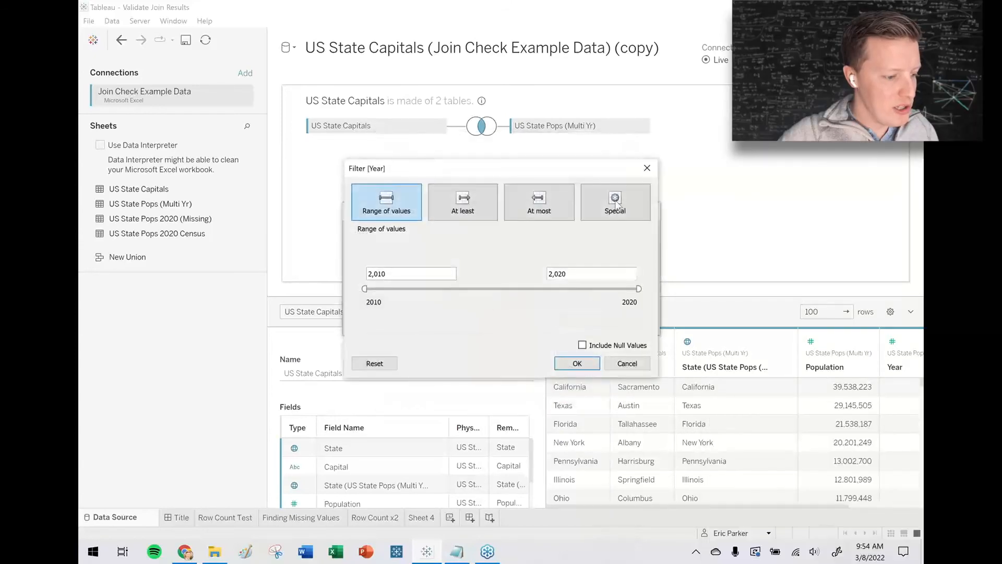
click(575, 363)
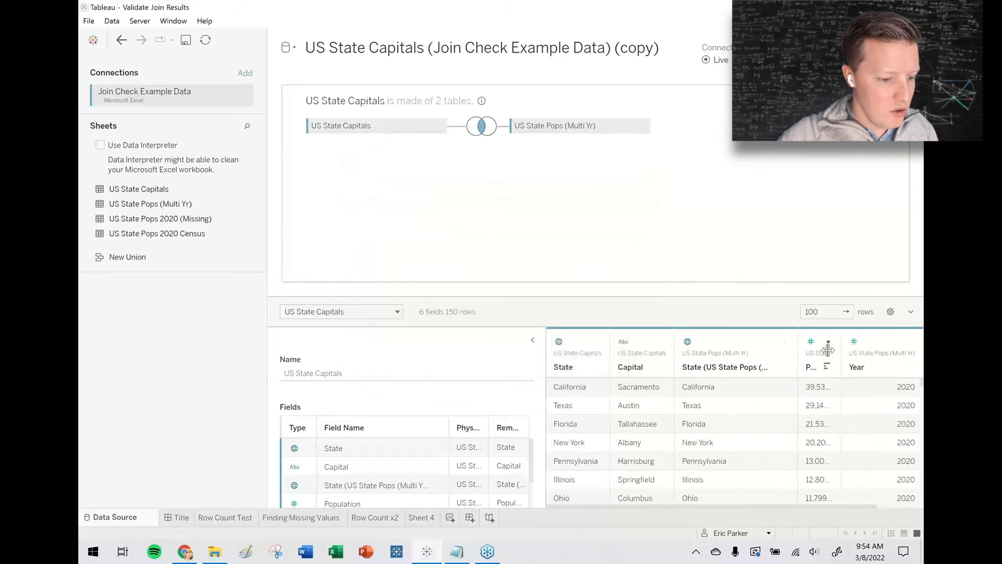
Step: Inspect Sheet 4, where each state still appears 3 times with summed population
click(811, 342)
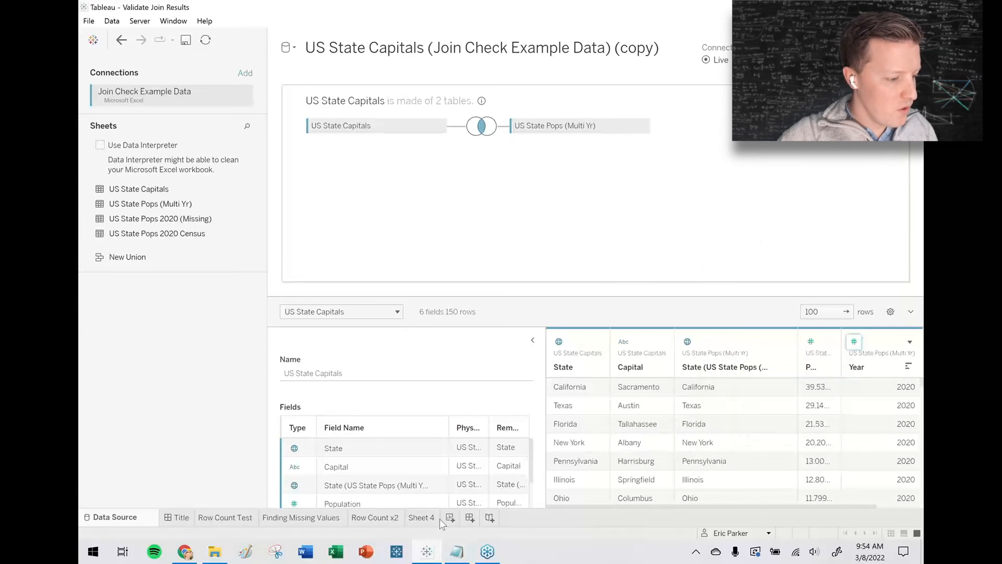
click(421, 517)
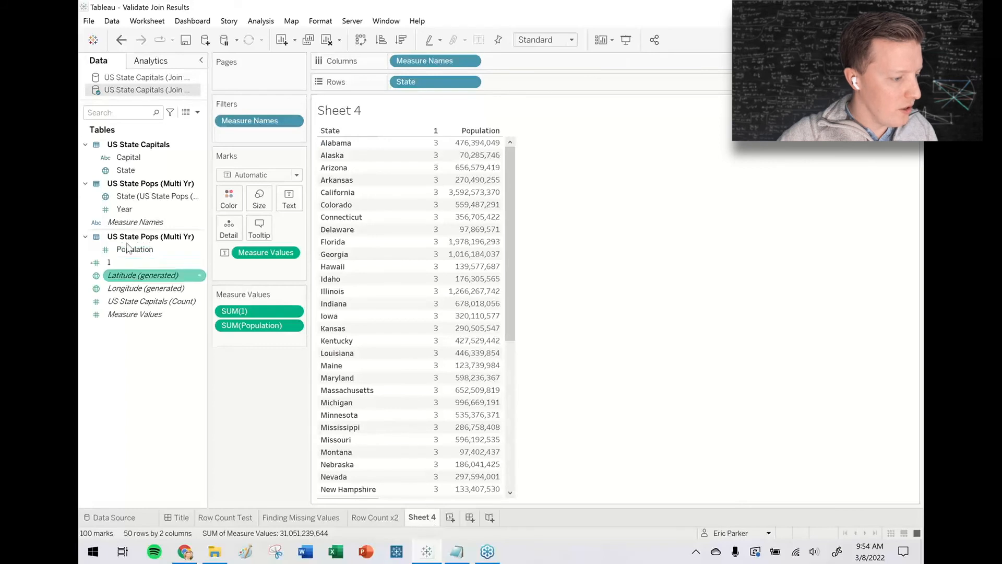
right_click(124, 208)
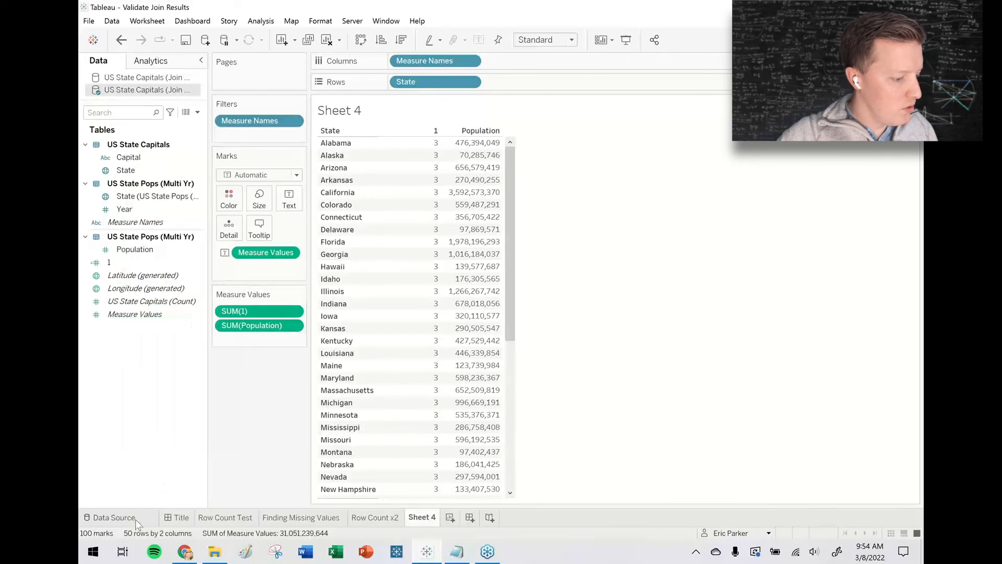
Step: Add a Year data source filter by formula [Year] = {MAX([Year])}, keeping only 2020
click(113, 518)
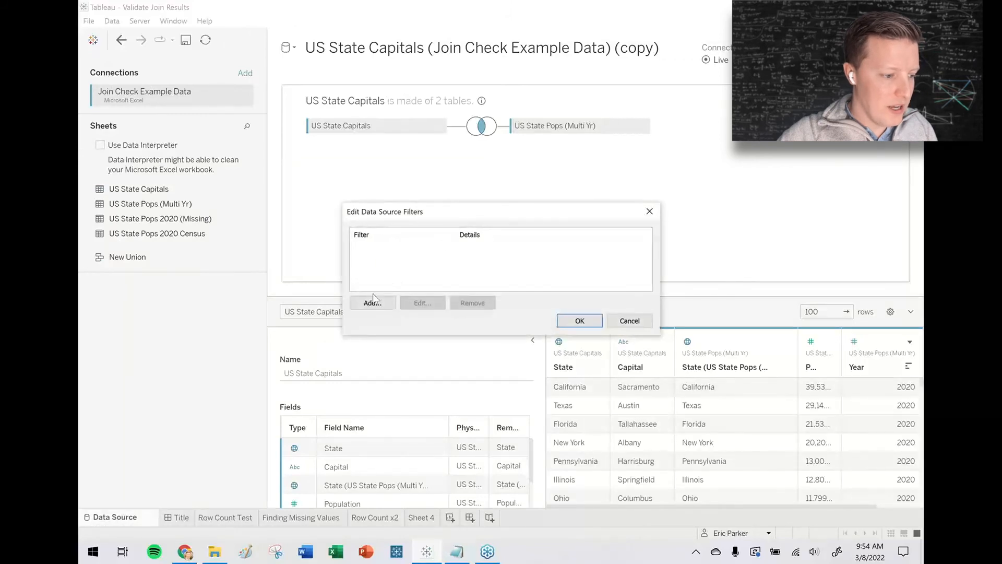
click(372, 302)
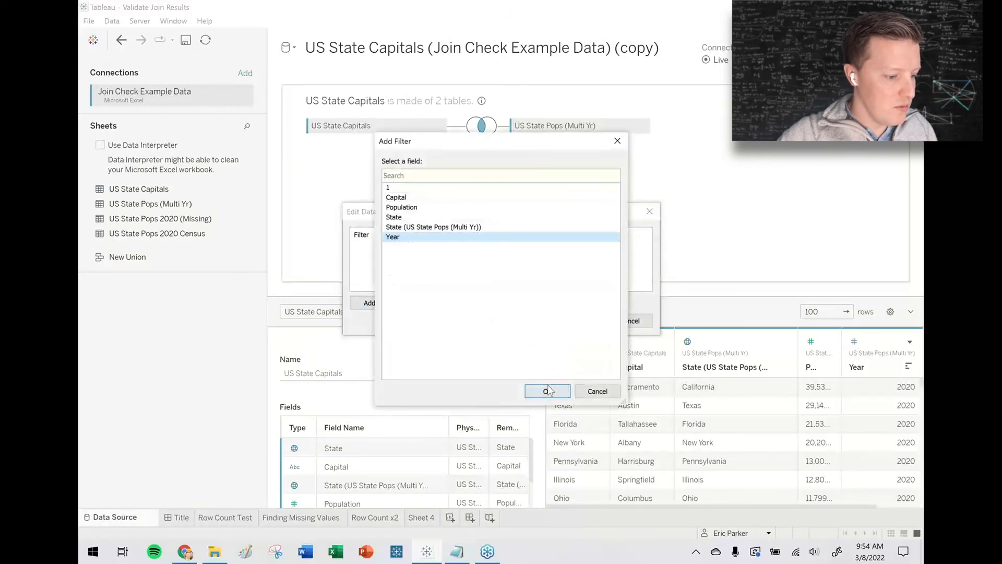
click(547, 390)
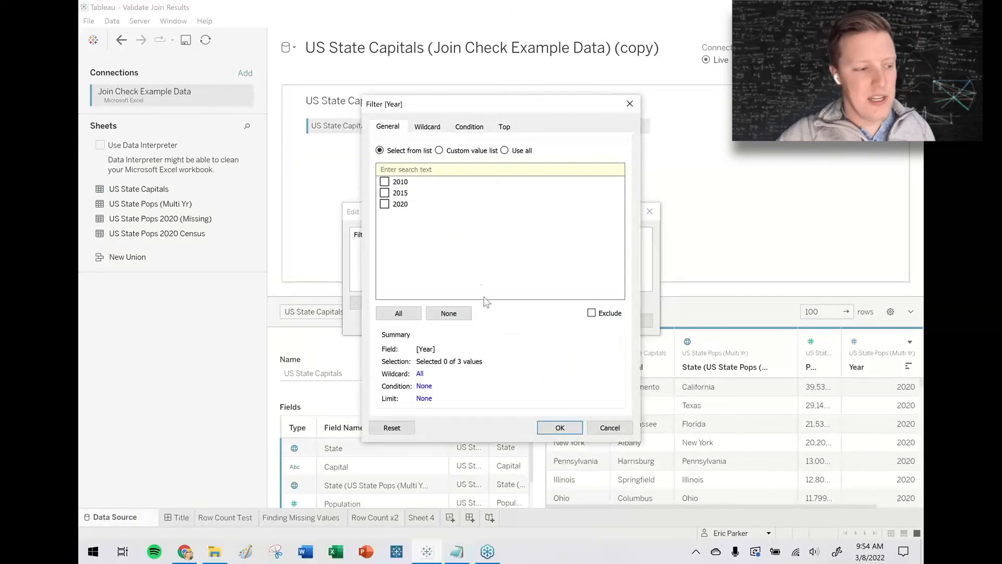
click(469, 126)
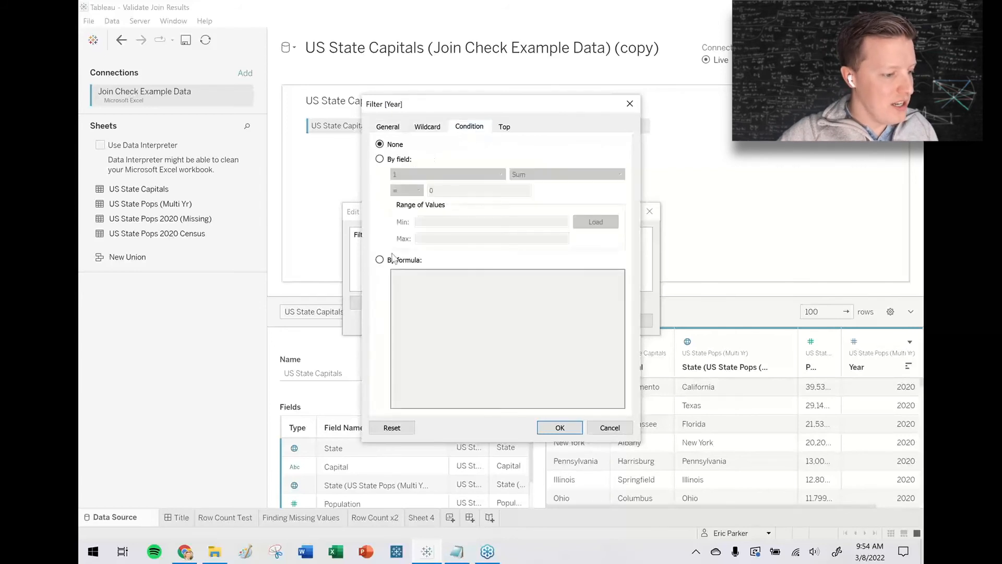
click(381, 260)
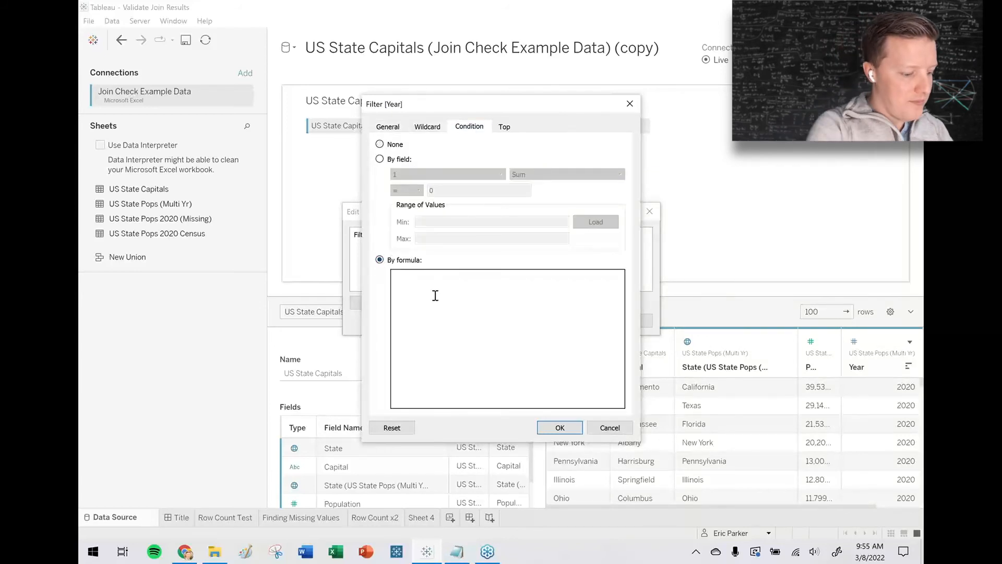
text(YEAR)
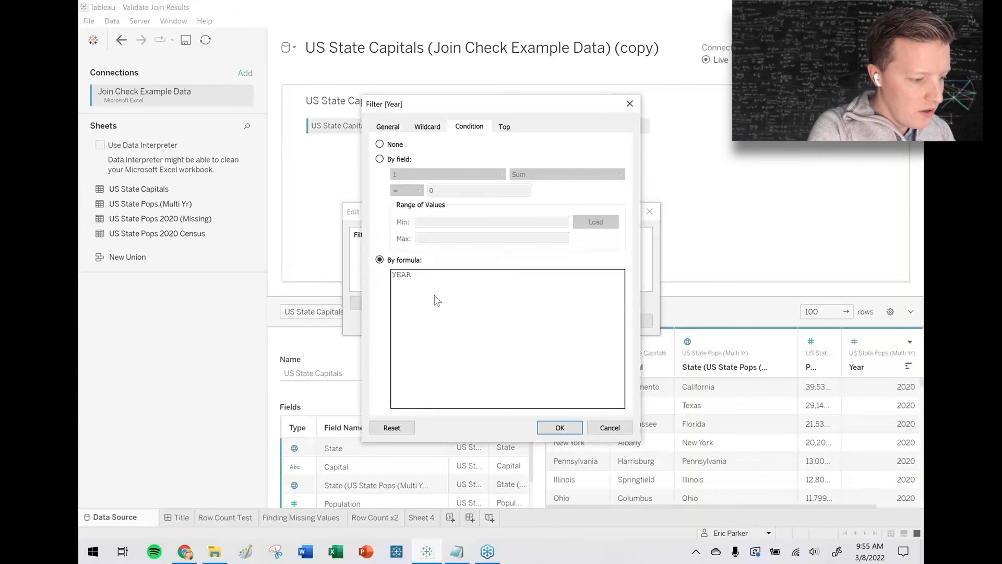
text([Year] =)
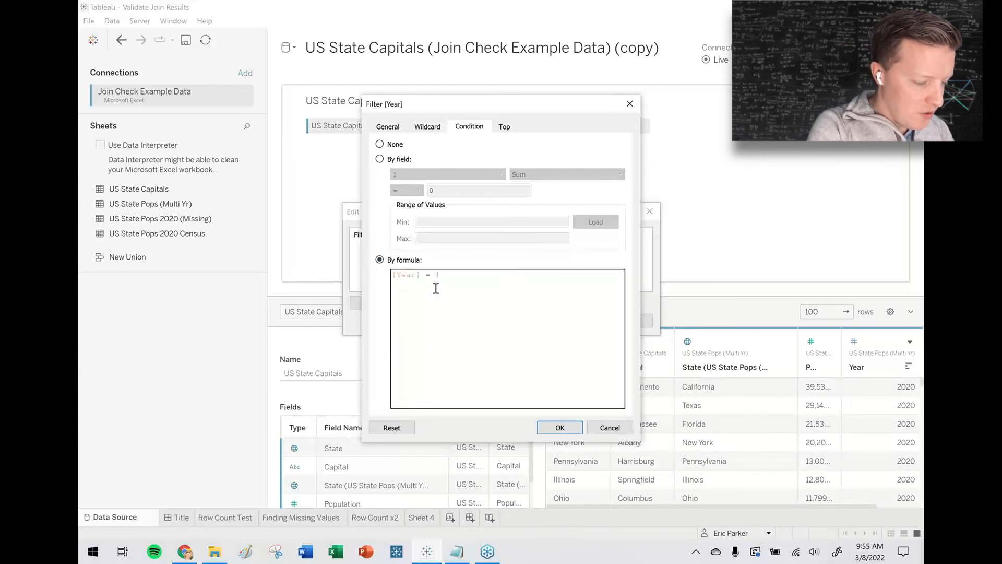
text(MAX ()
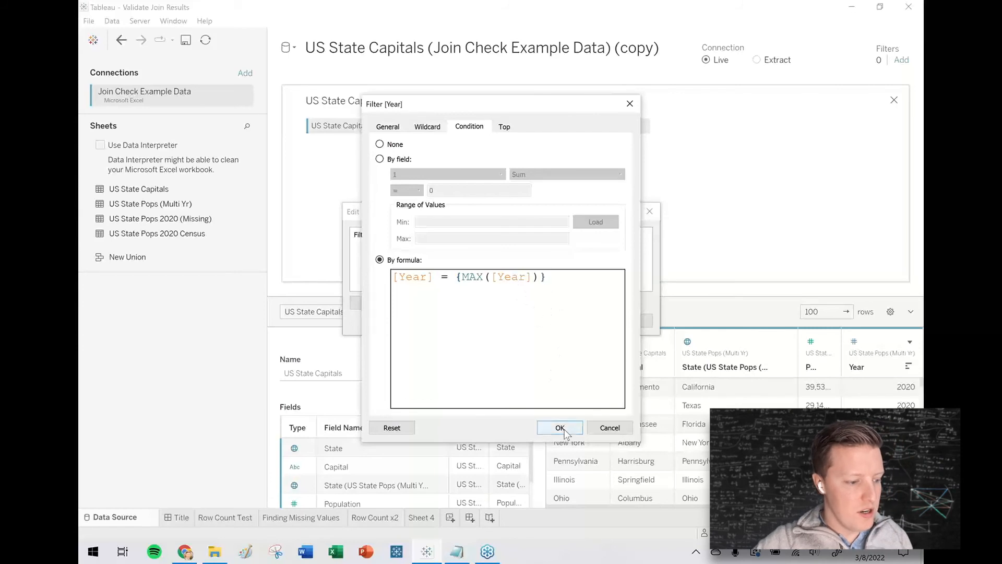
click(559, 427)
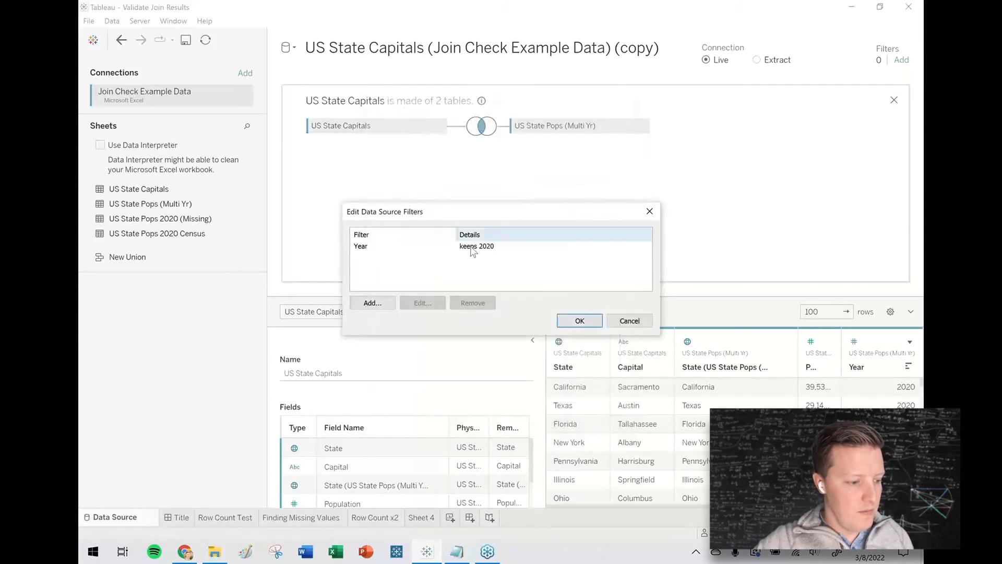
click(578, 320)
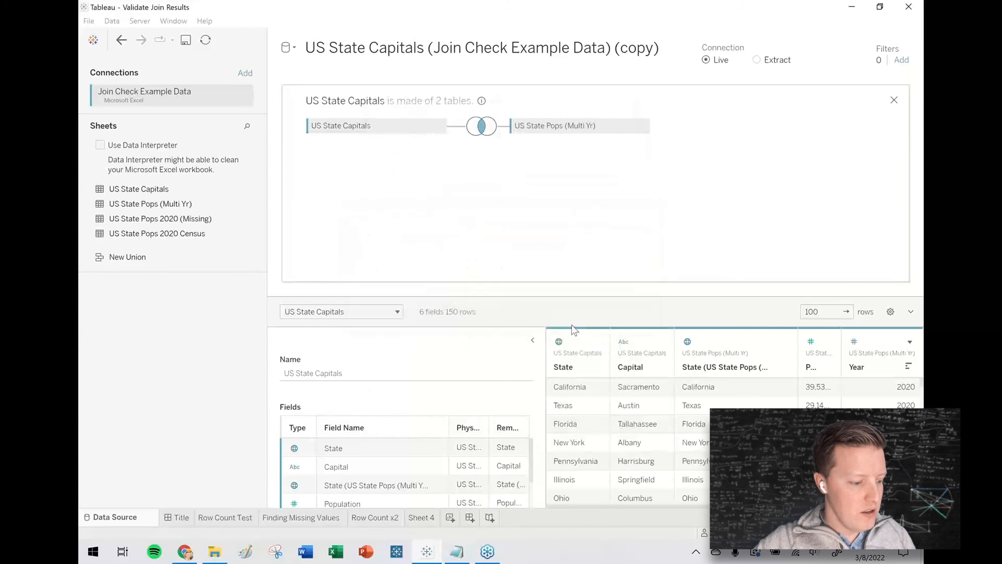
Step: Verify Row Count x2 totals 50 and Sheet 4 lists each state once
click(376, 518)
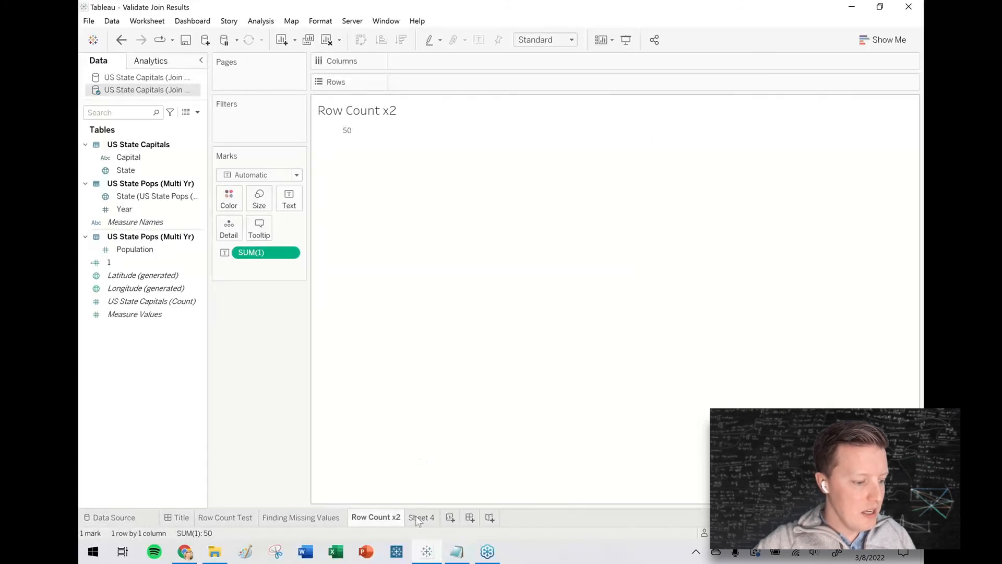
click(422, 517)
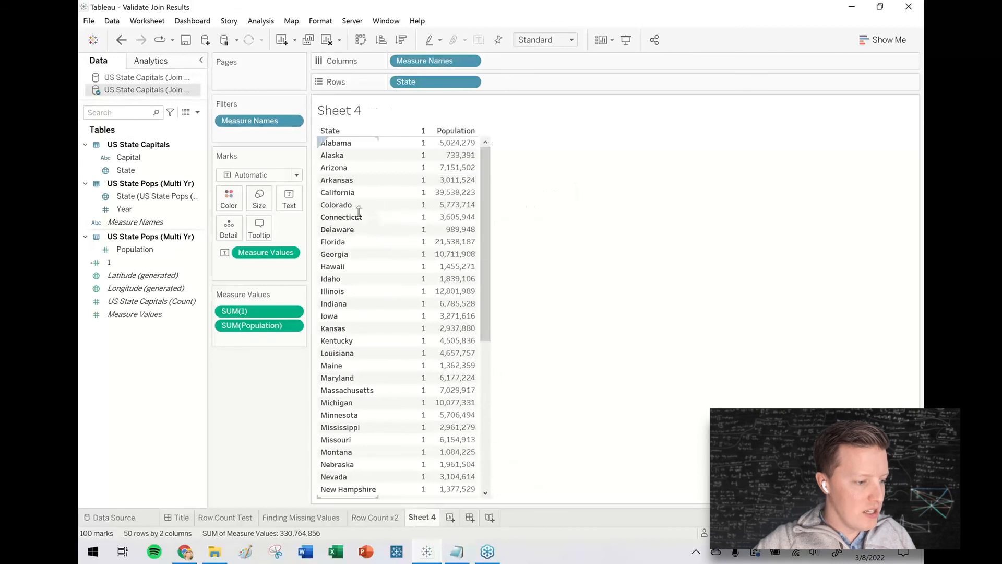
mouse_move(454, 192)
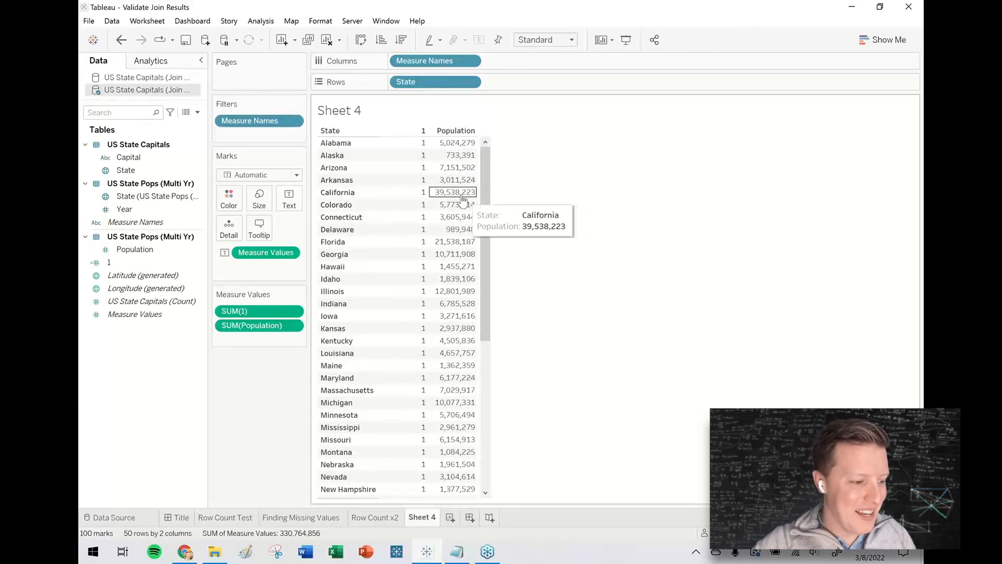
mouse_move(607, 179)
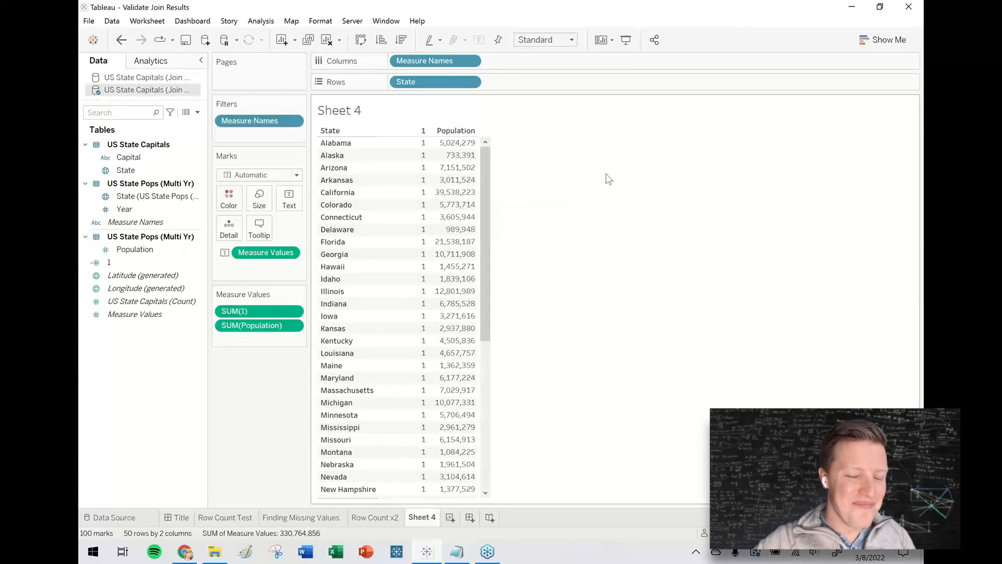